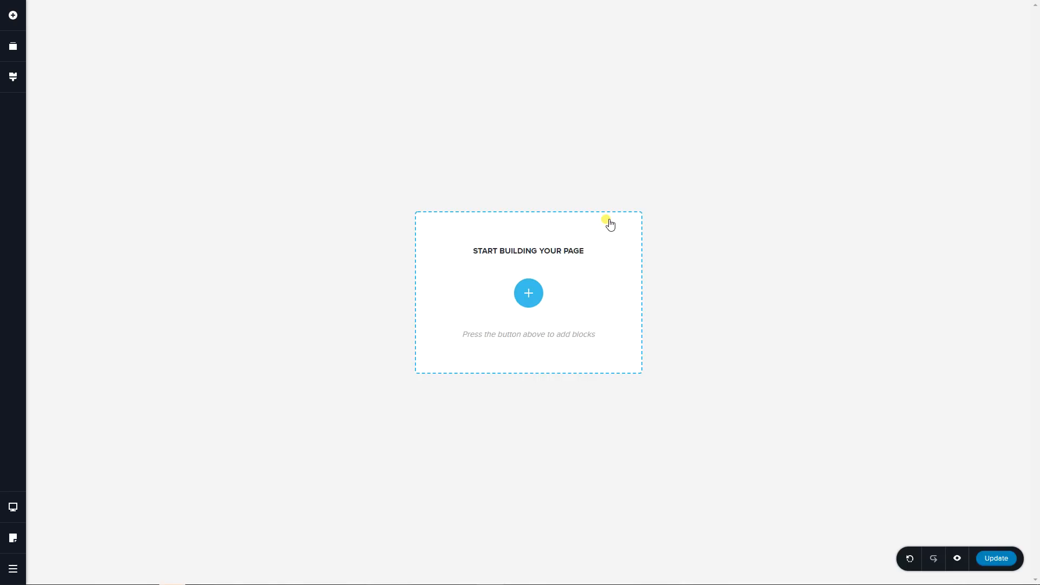
mouse_move(564, 281)
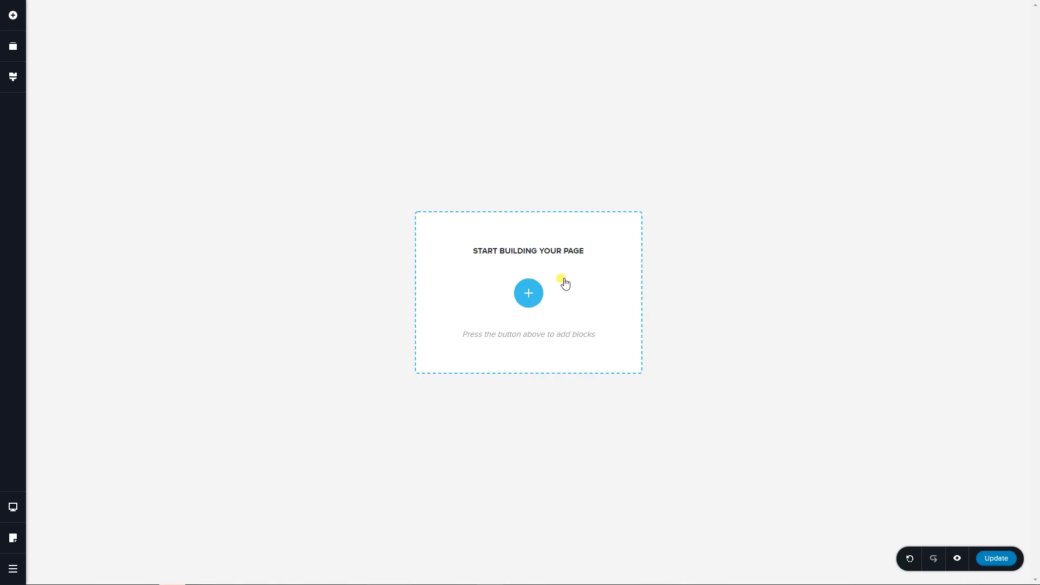
- Add a blank two-column block, place the brick-wall man photo in its left column, and show its Style filters
left_click(528, 293)
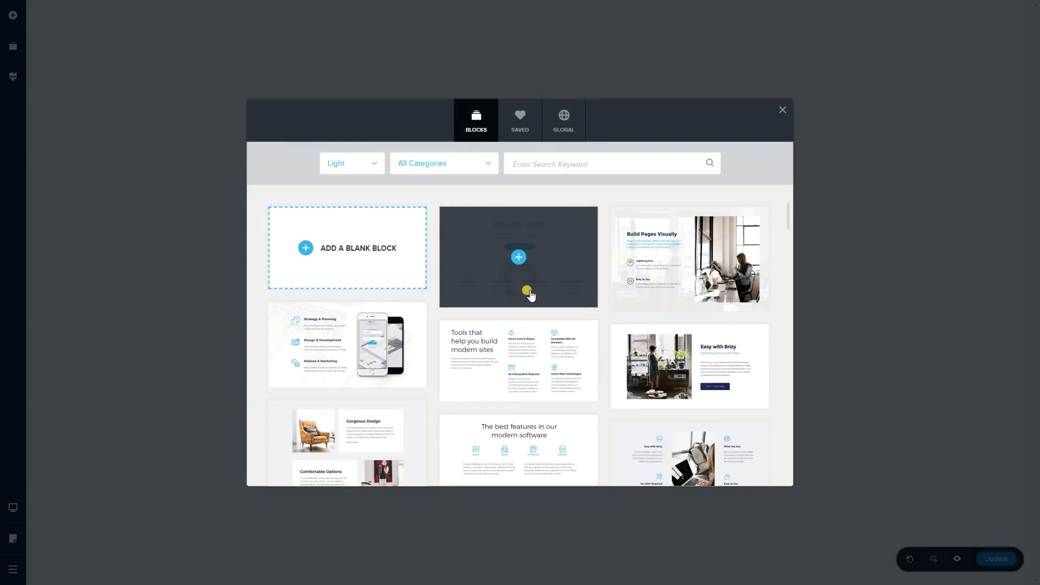
left_click(782, 110)
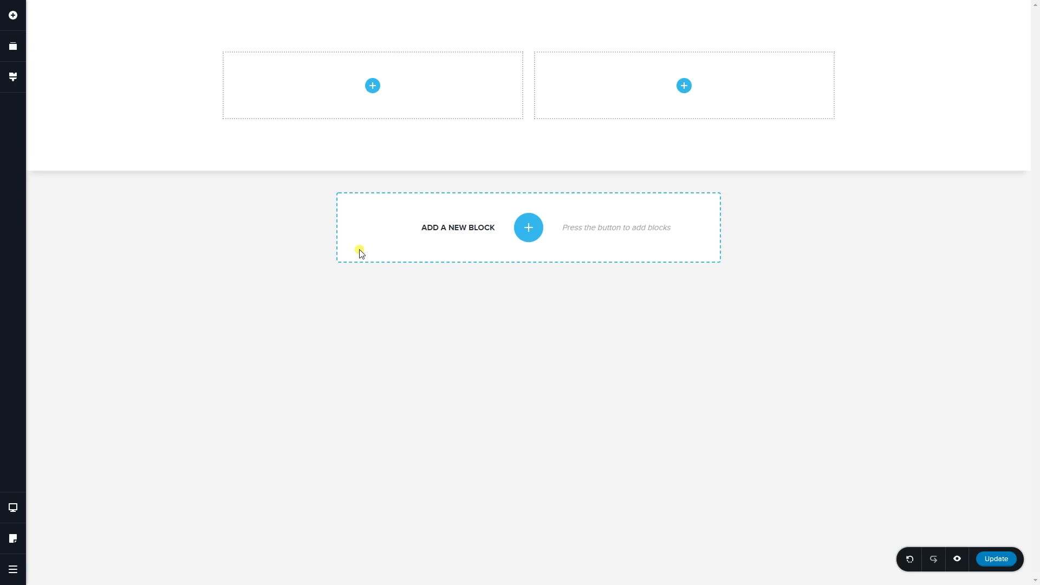
left_click(12, 15)
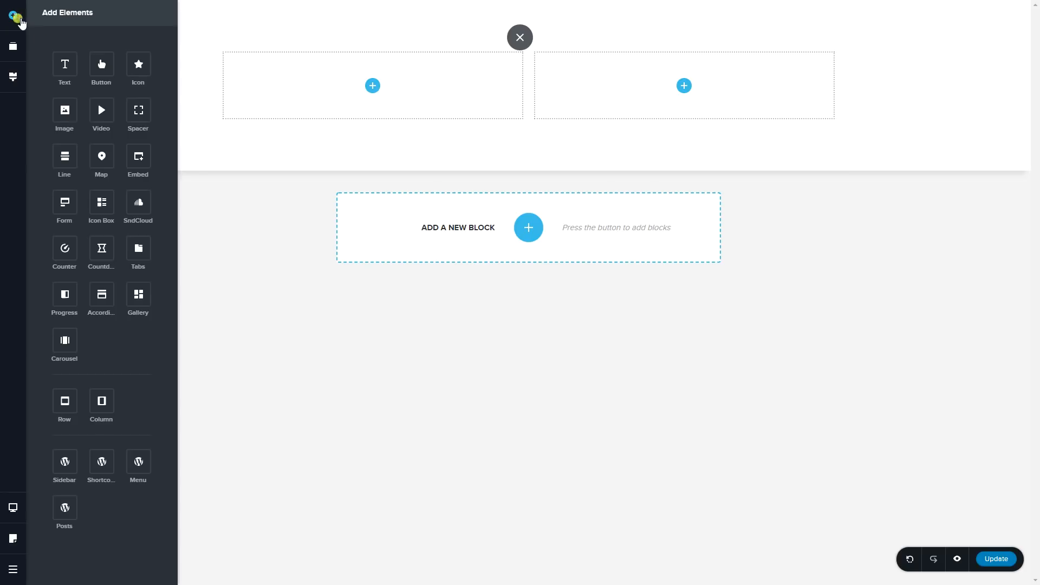
left_click(372, 85)
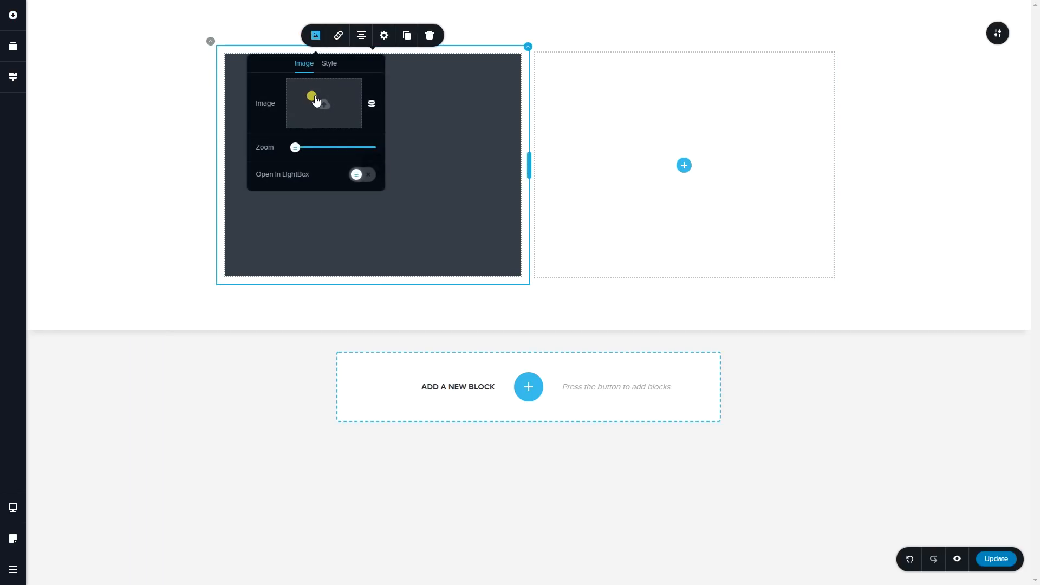
left_click(323, 103)
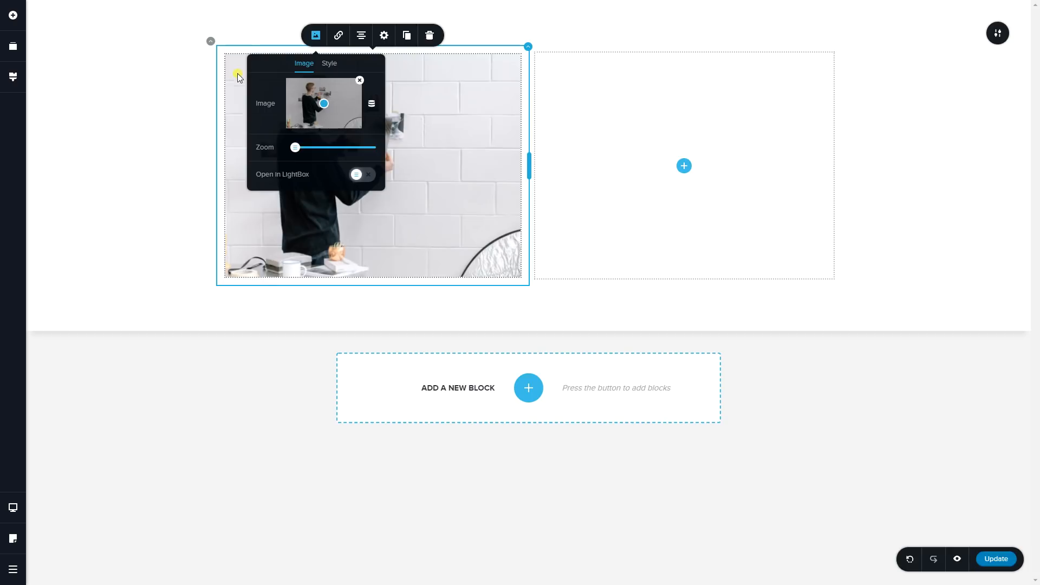
mouse_move(319, 103)
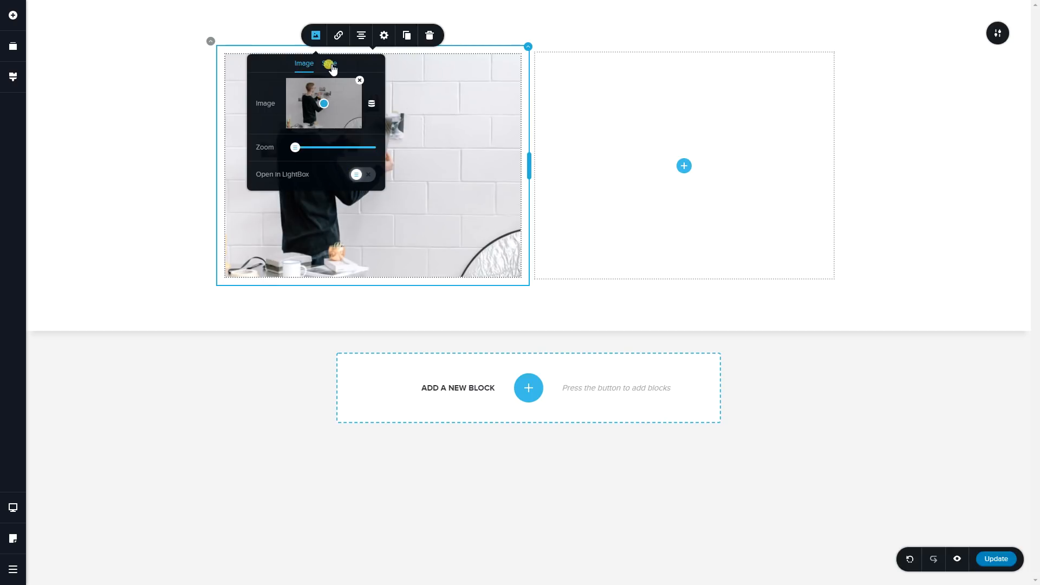
left_click(329, 64)
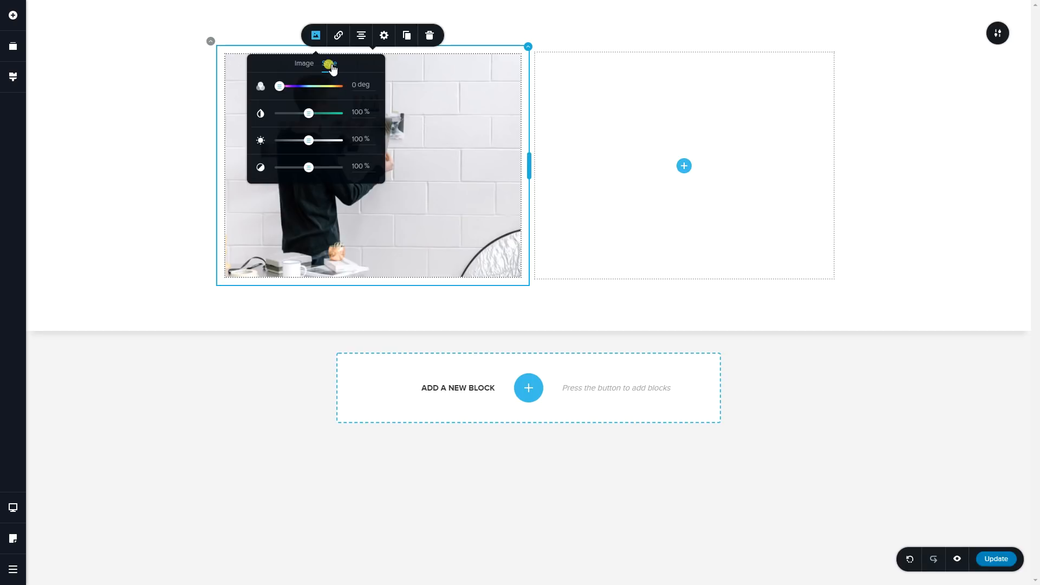
left_click(329, 63)
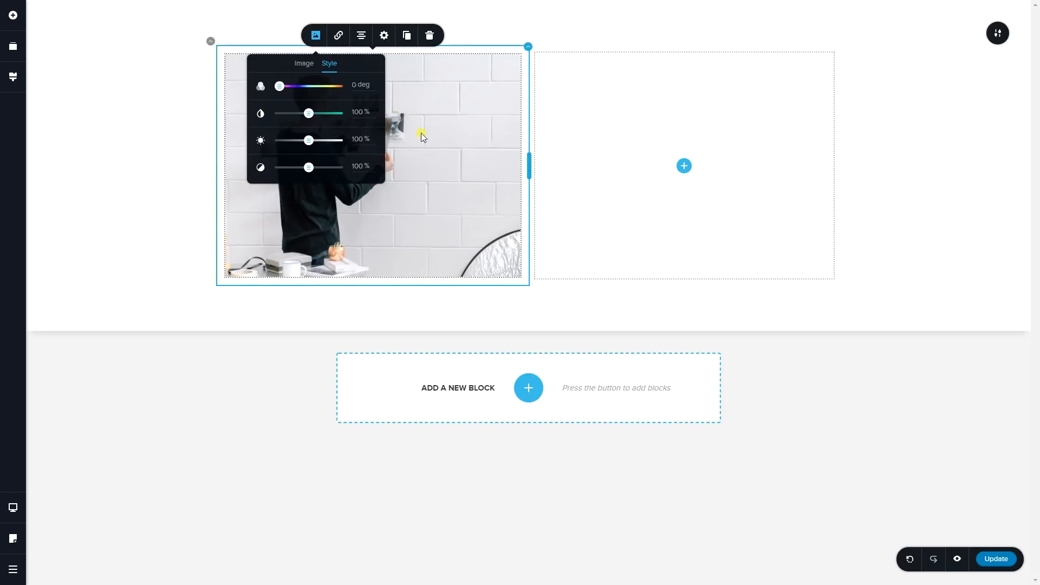
mouse_move(417, 128)
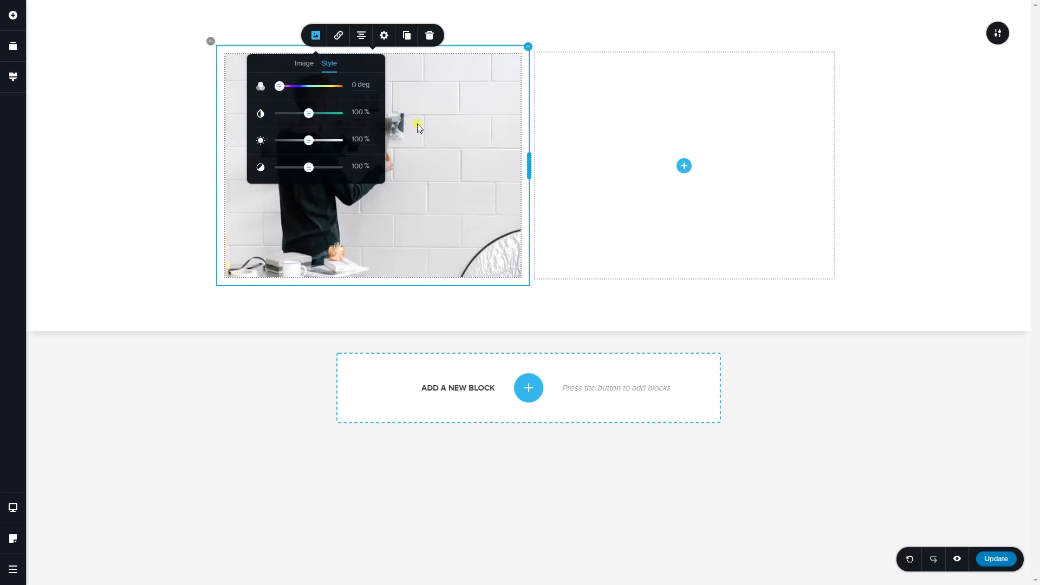
- Add a second blank block, then reselect the photo and reopen its filter settings
left_click(528, 388)
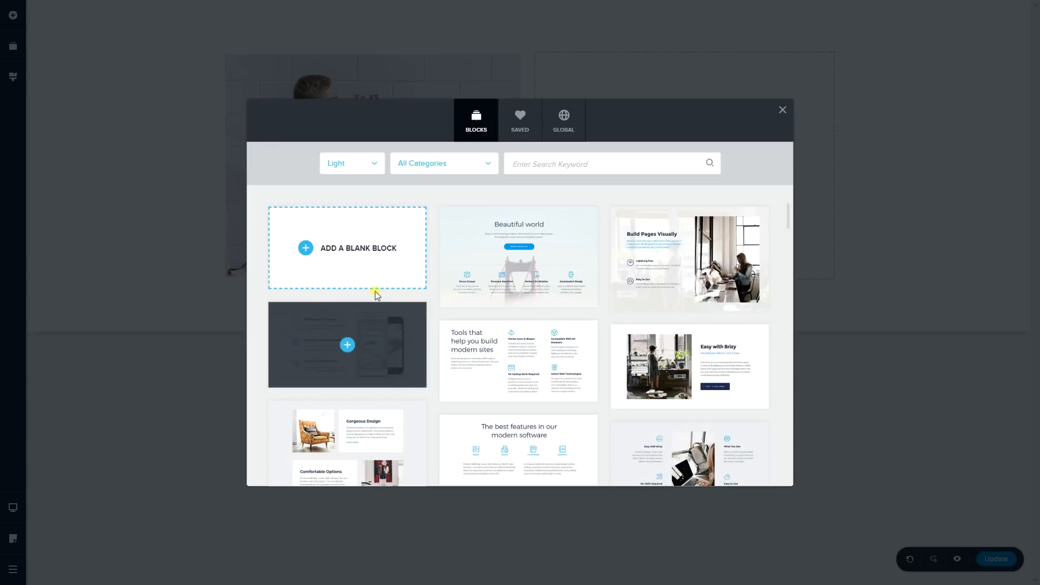
left_click(783, 110)
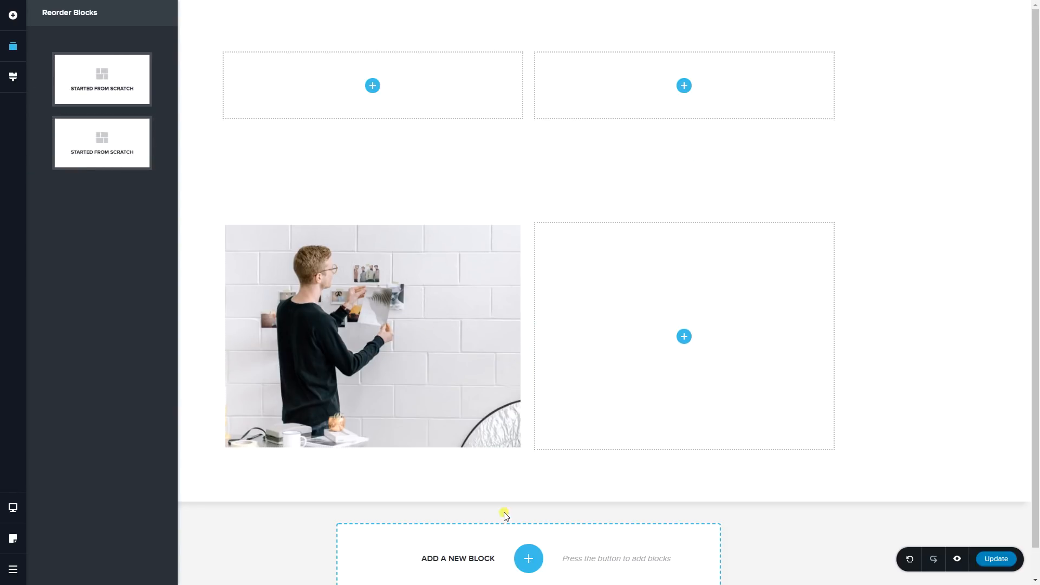
left_click(372, 335)
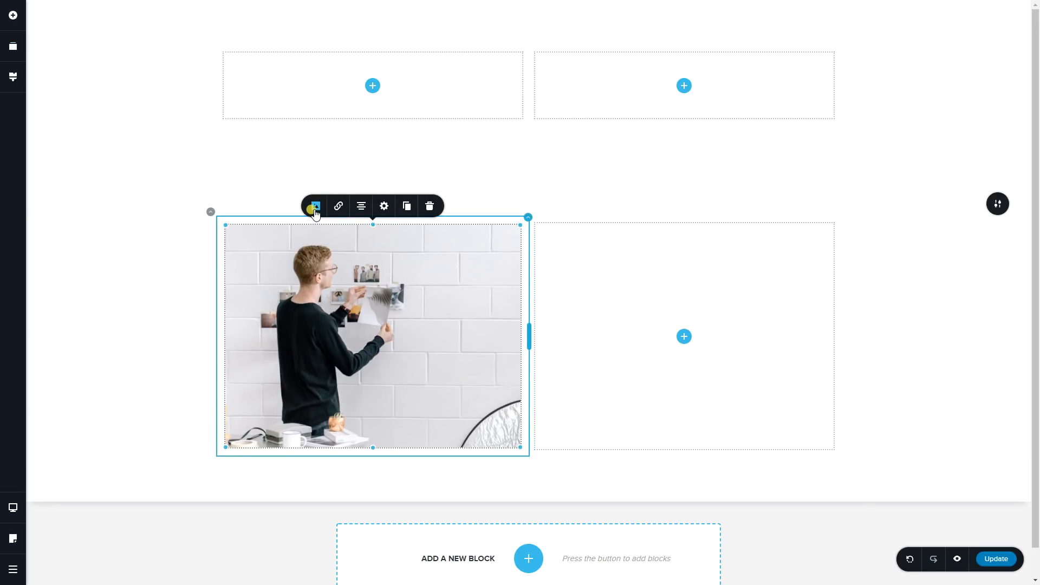
left_click(314, 206)
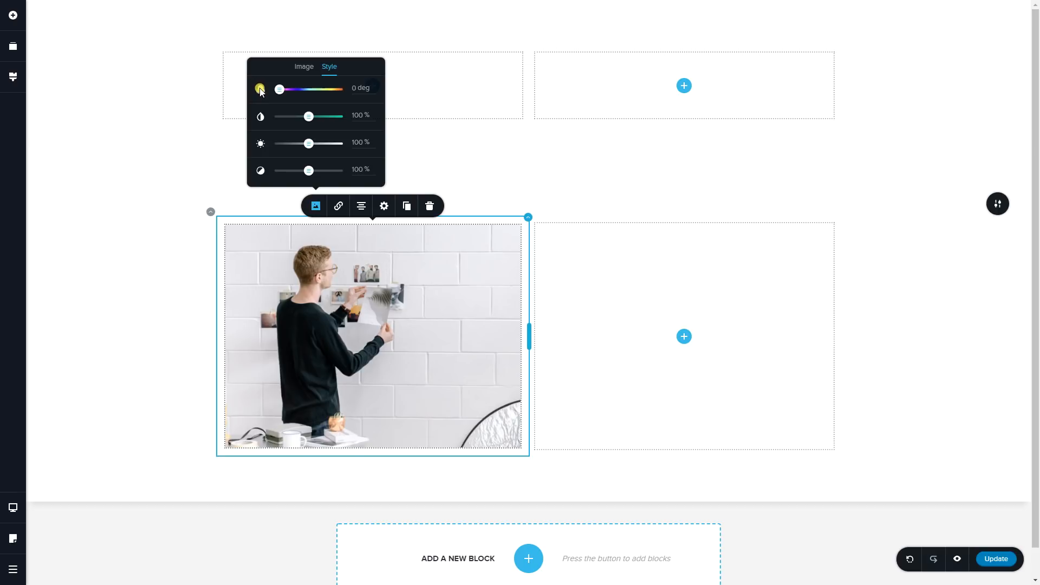
mouse_move(260, 89)
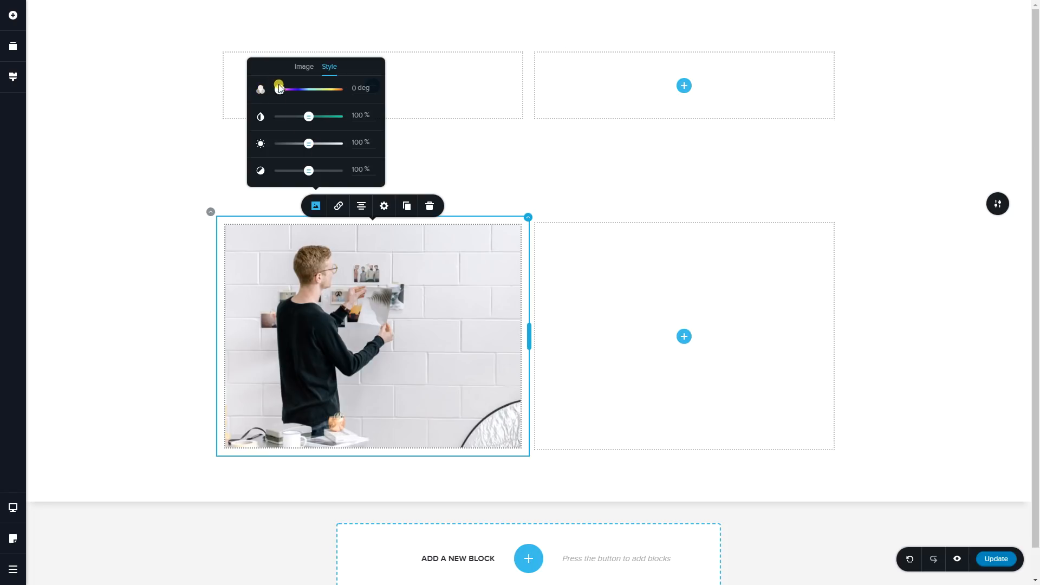
left_click_drag(279, 86, 299, 89)
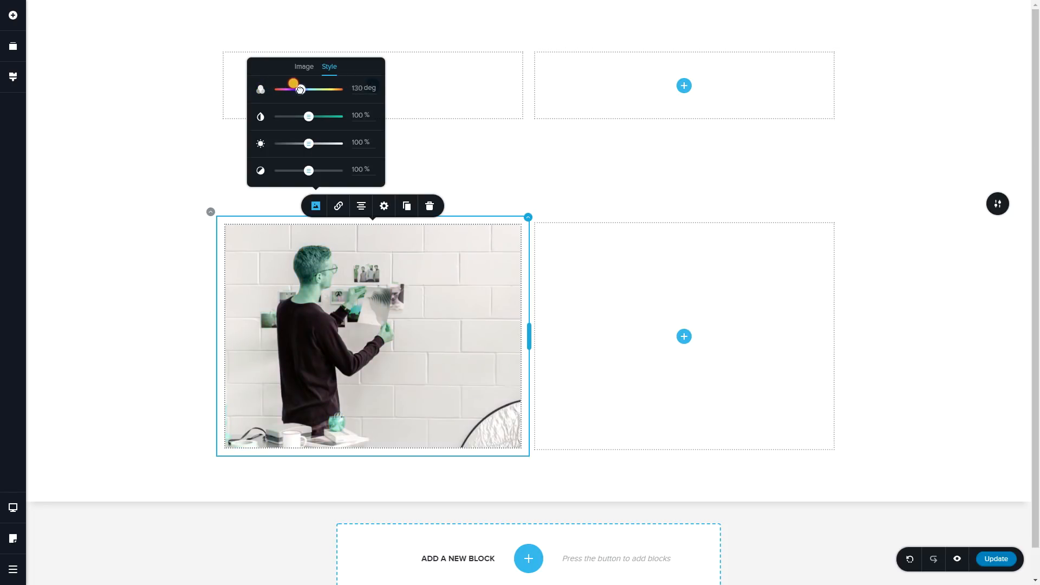
left_click_drag(300, 88, 326, 83)
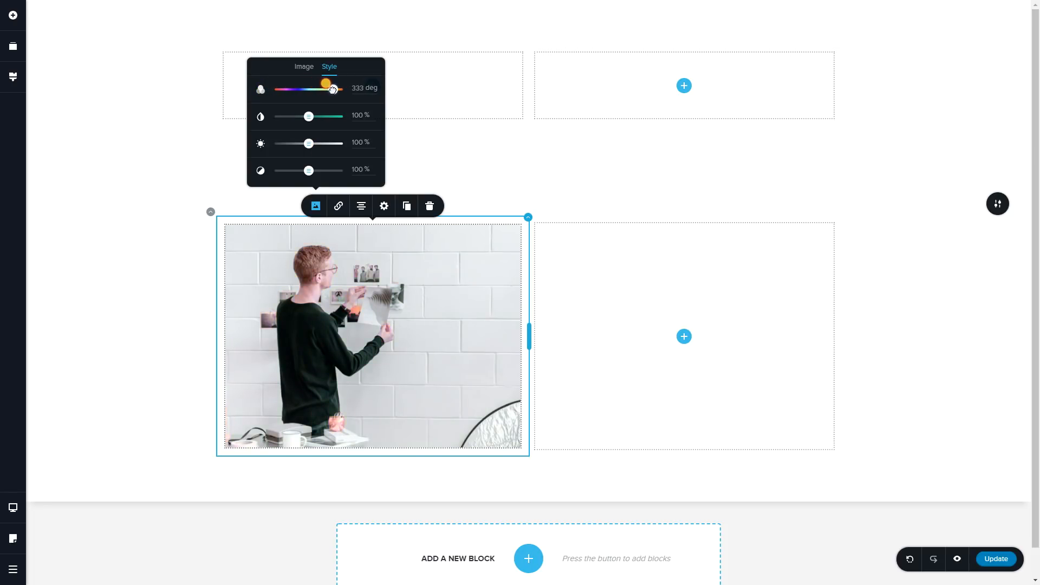
left_click_drag(331, 85, 324, 86)
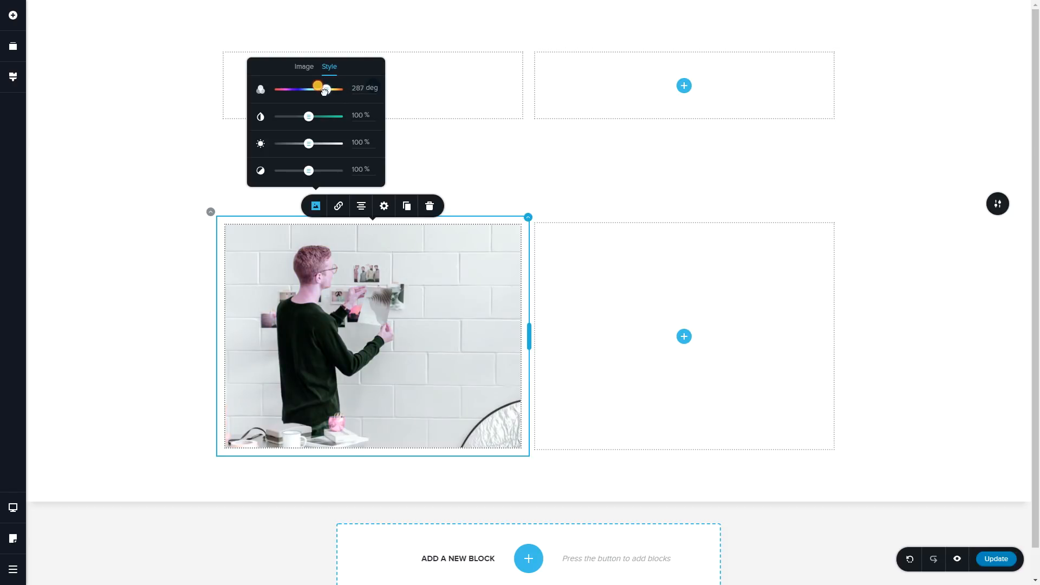
left_click_drag(317, 88, 278, 88)
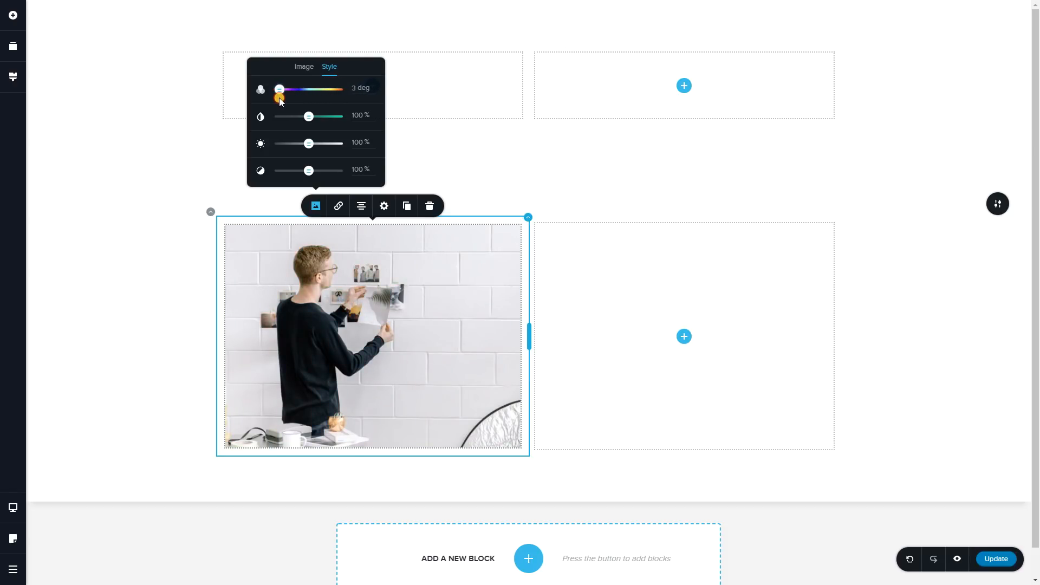
left_click_drag(278, 89, 335, 88)
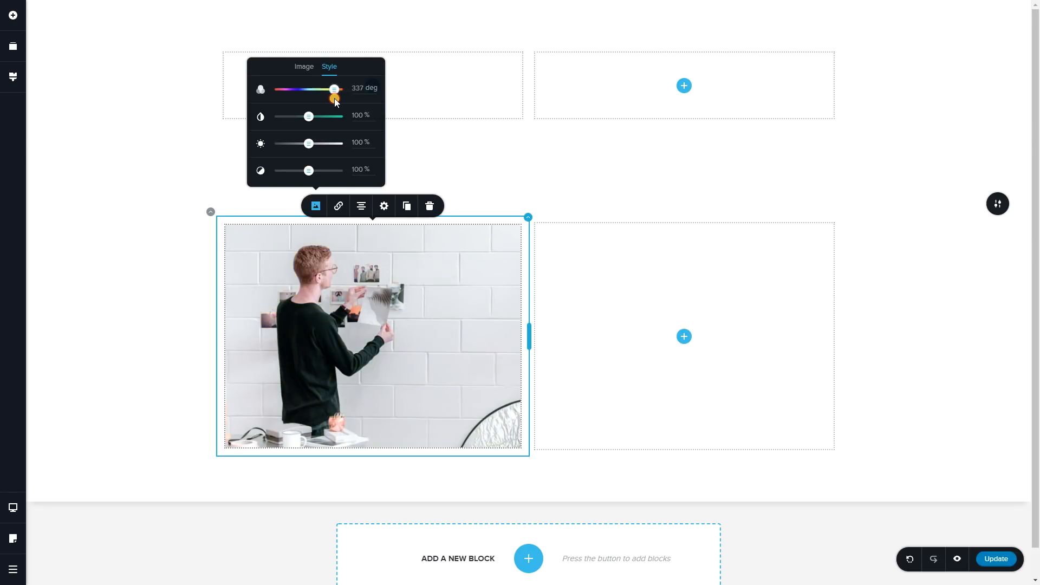
left_click_drag(335, 89, 279, 88)
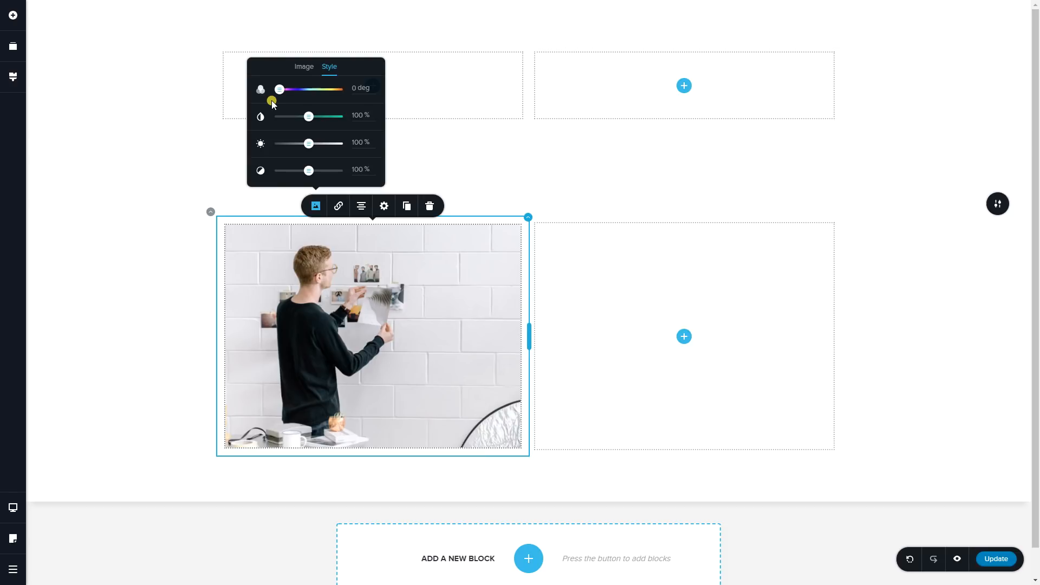
mouse_move(259, 119)
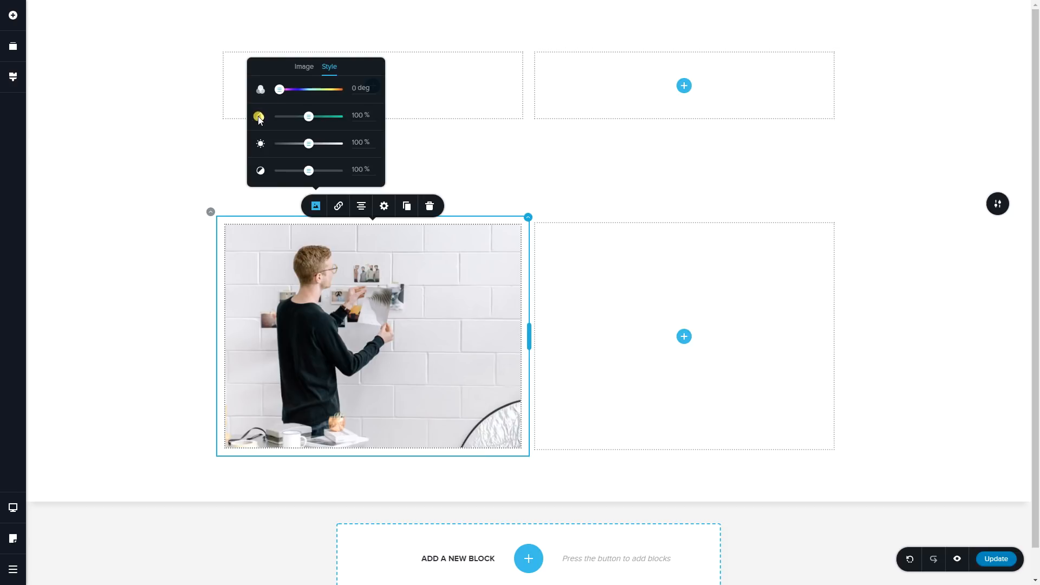
- Try photo saturation from fully drained to maximum, finally leaving it at about 104%
left_click_drag(308, 117, 280, 117)
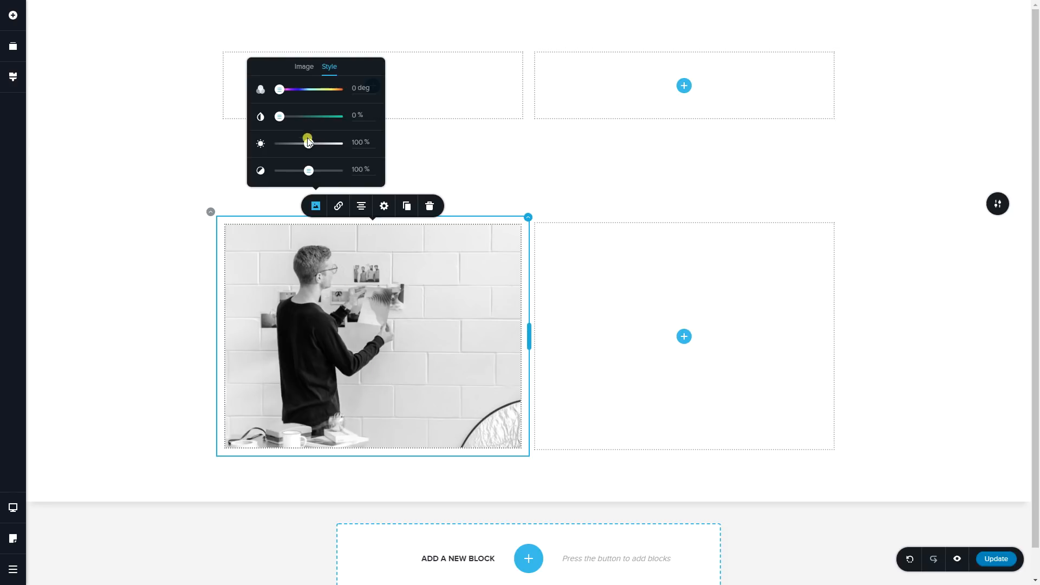
left_click_drag(307, 116, 279, 116)
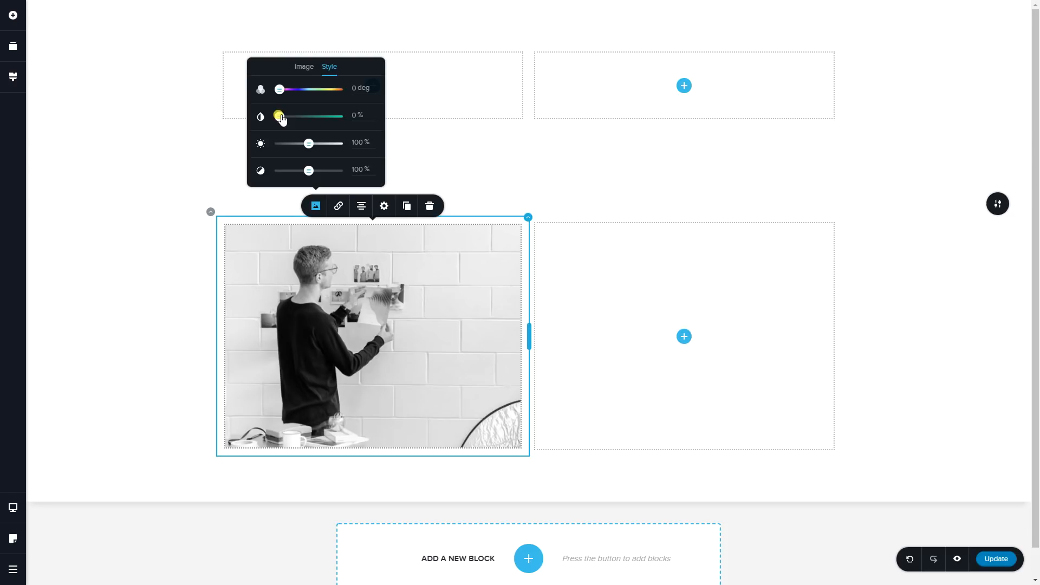
left_click_drag(281, 116, 308, 116)
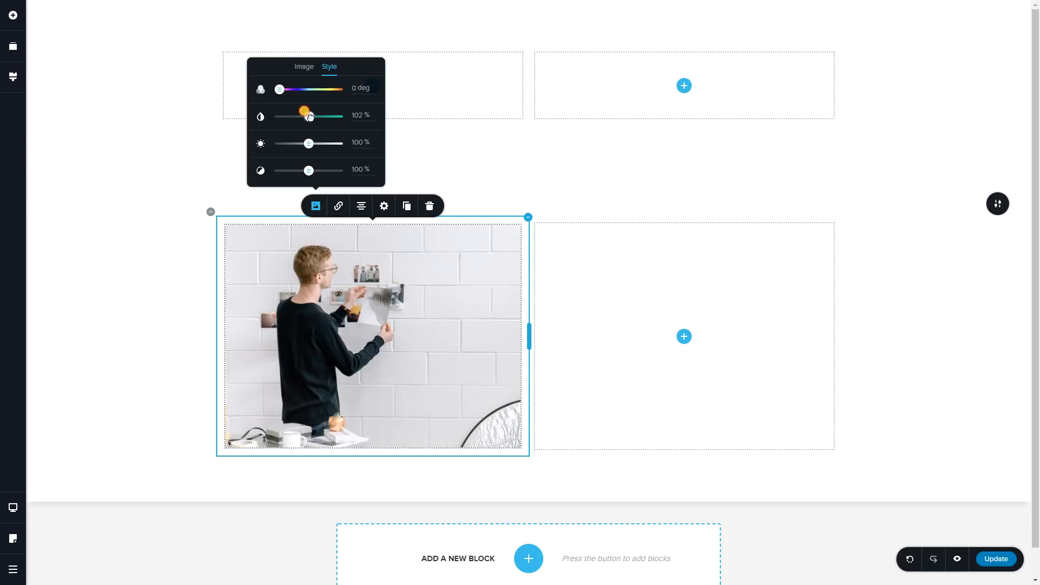
left_click_drag(310, 115, 308, 117)
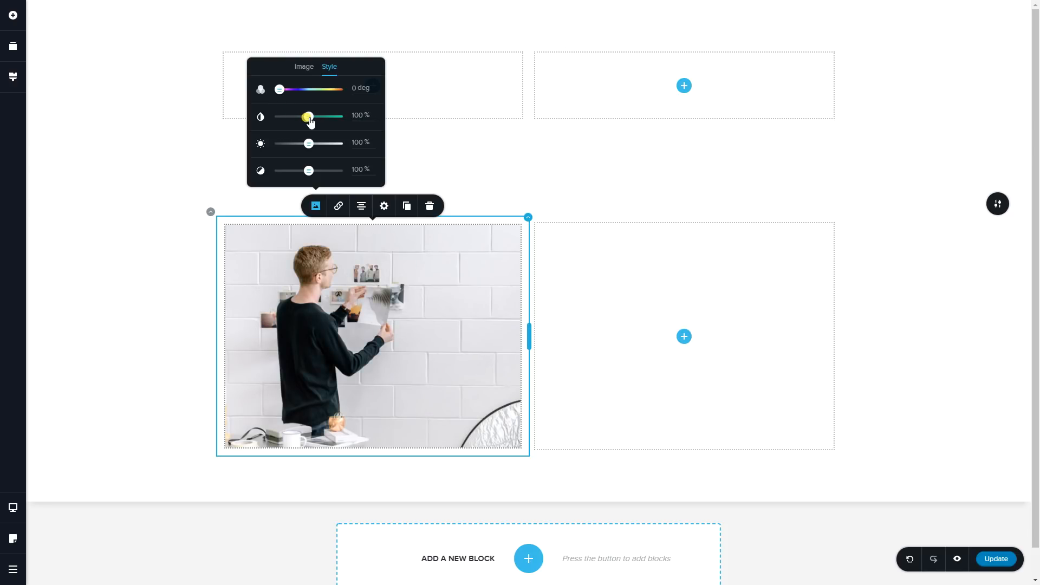
left_click_drag(307, 116, 317, 115)
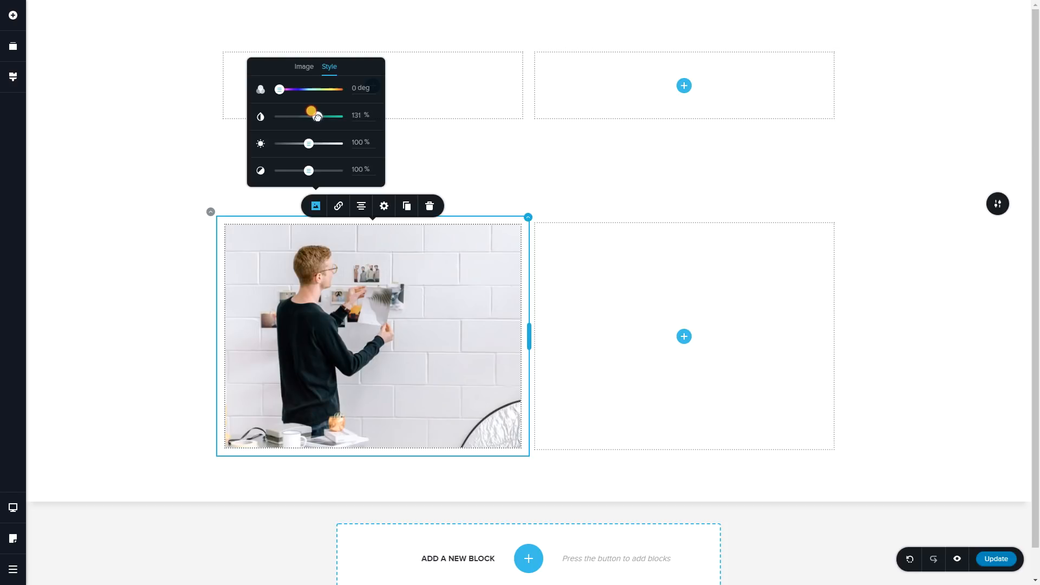
left_click_drag(314, 115, 331, 115)
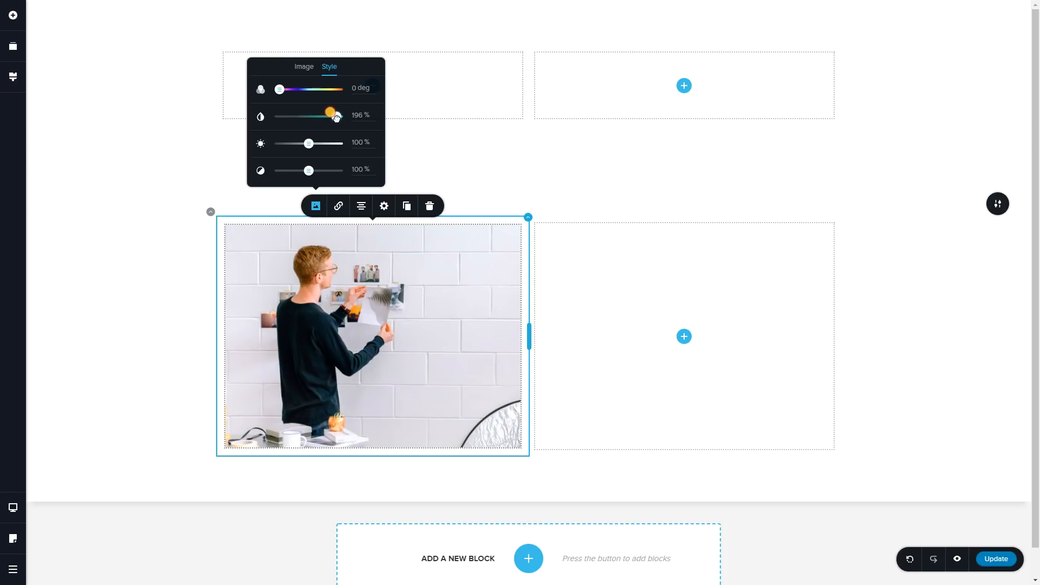
left_click_drag(330, 115, 340, 116)
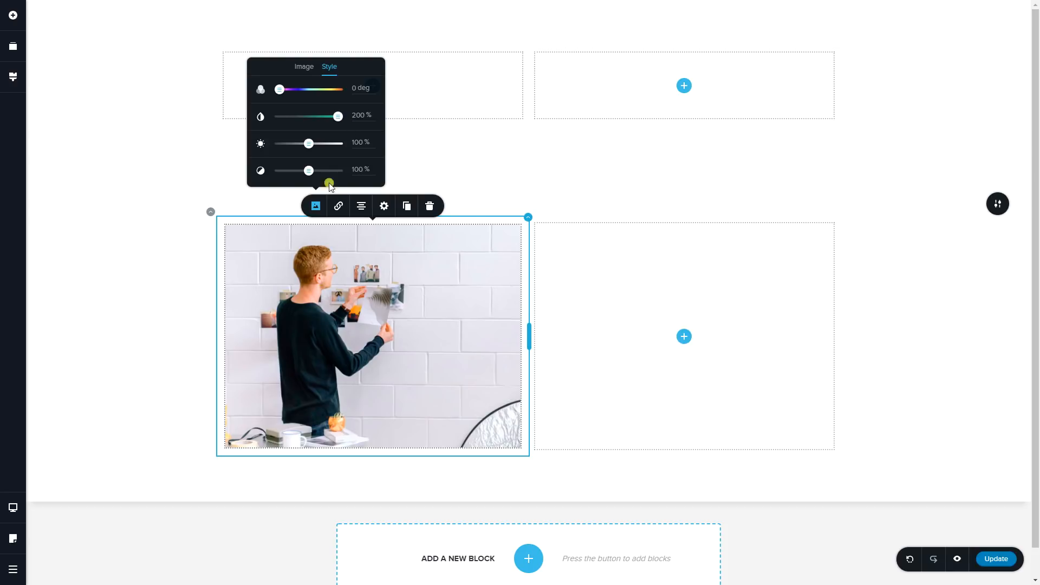
mouse_move(338, 250)
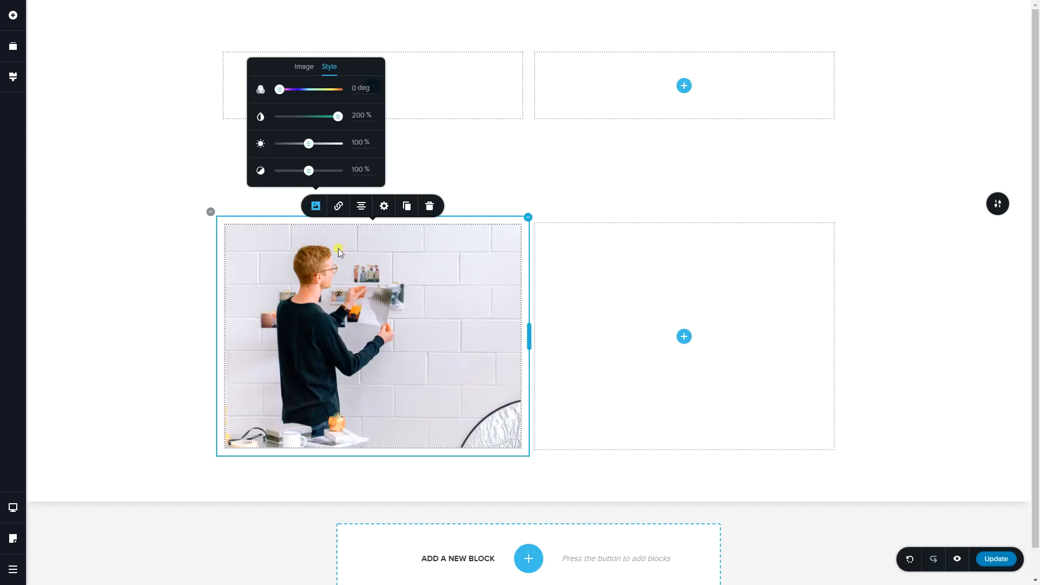
mouse_move(361, 464)
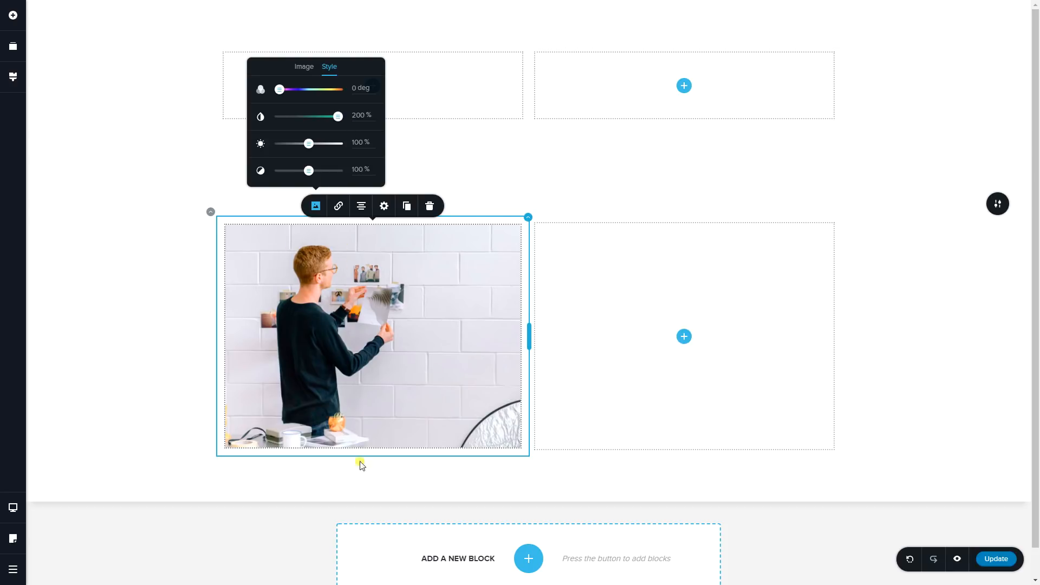
mouse_move(356, 325)
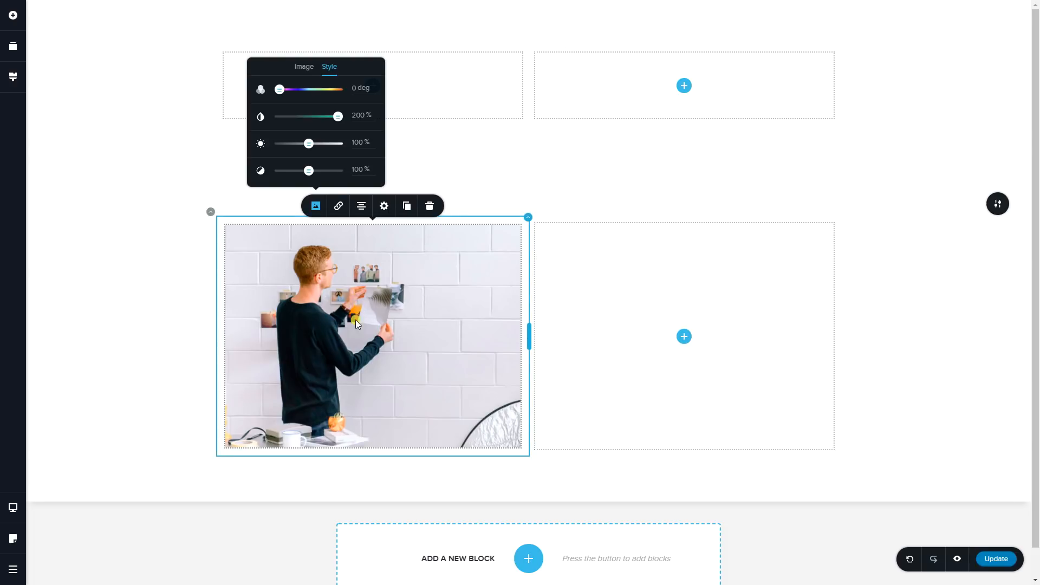
left_click_drag(338, 116, 307, 116)
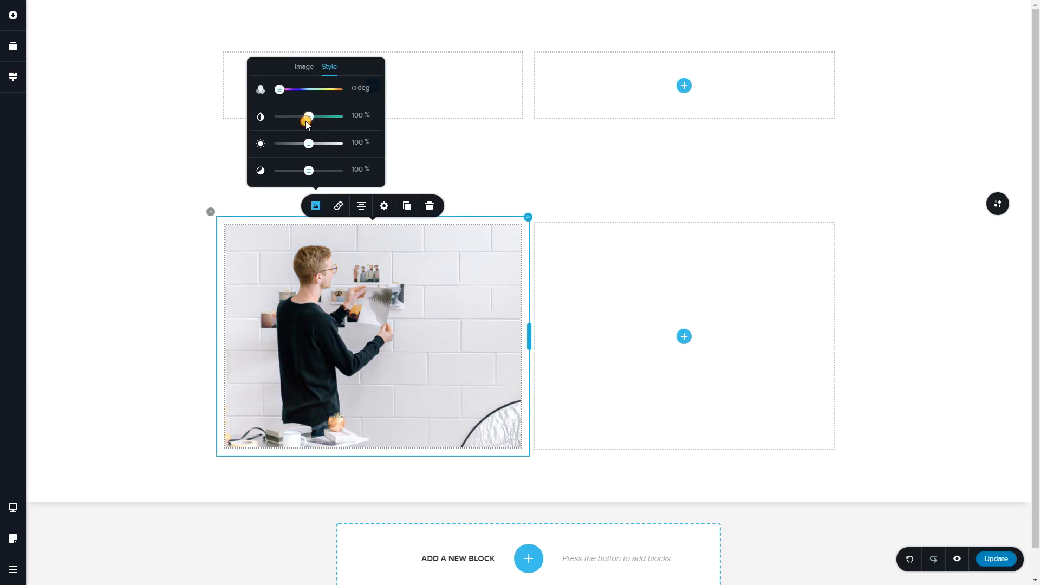
left_click_drag(306, 116, 338, 116)
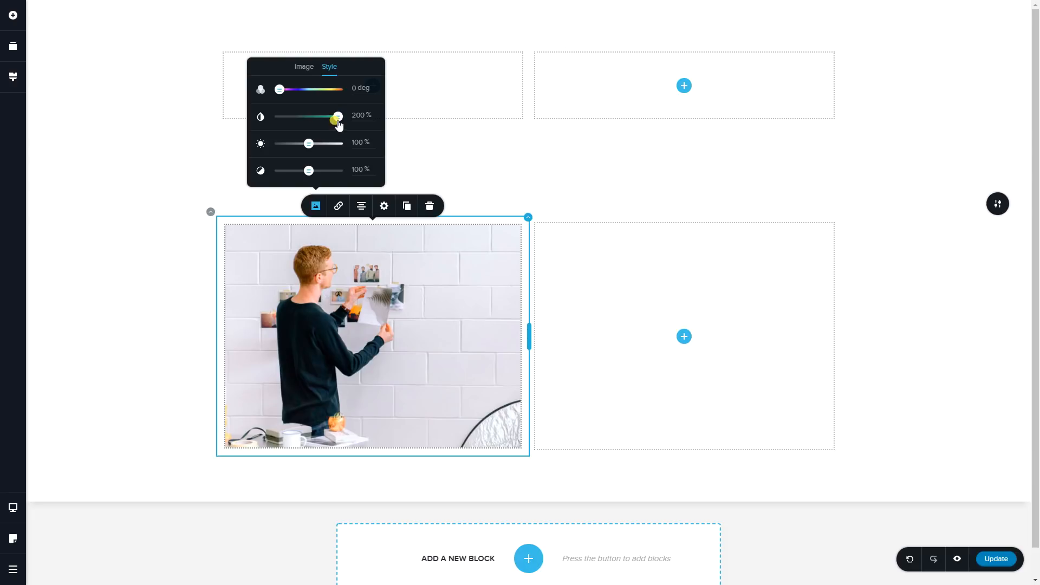
left_click_drag(338, 117, 307, 117)
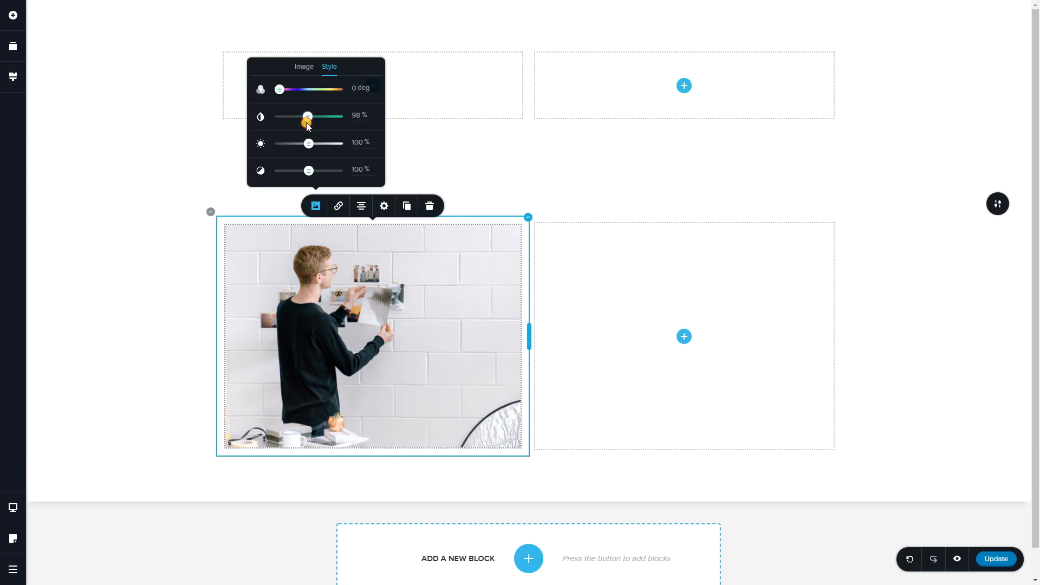
left_click_drag(307, 116, 310, 116)
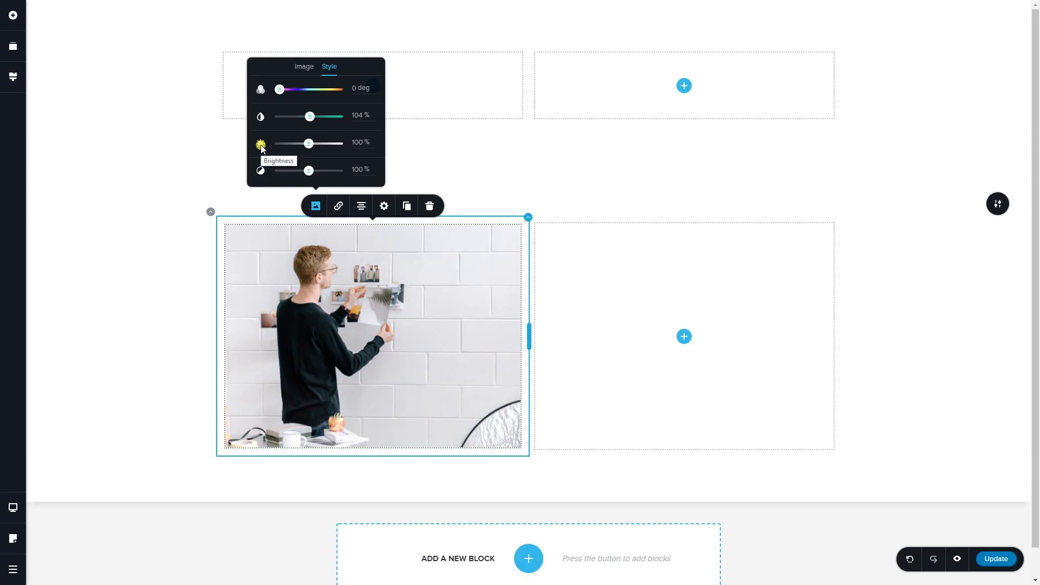
- Try darker and much brighter values, then settle the photo's brightness at about 107%
left_click_drag(308, 143, 295, 142)
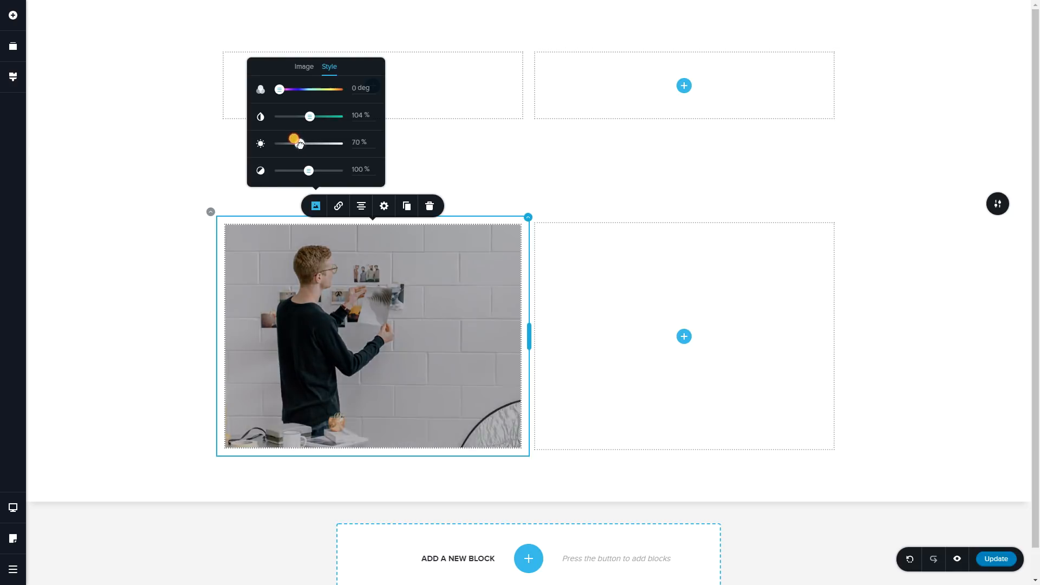
left_click_drag(295, 140, 322, 140)
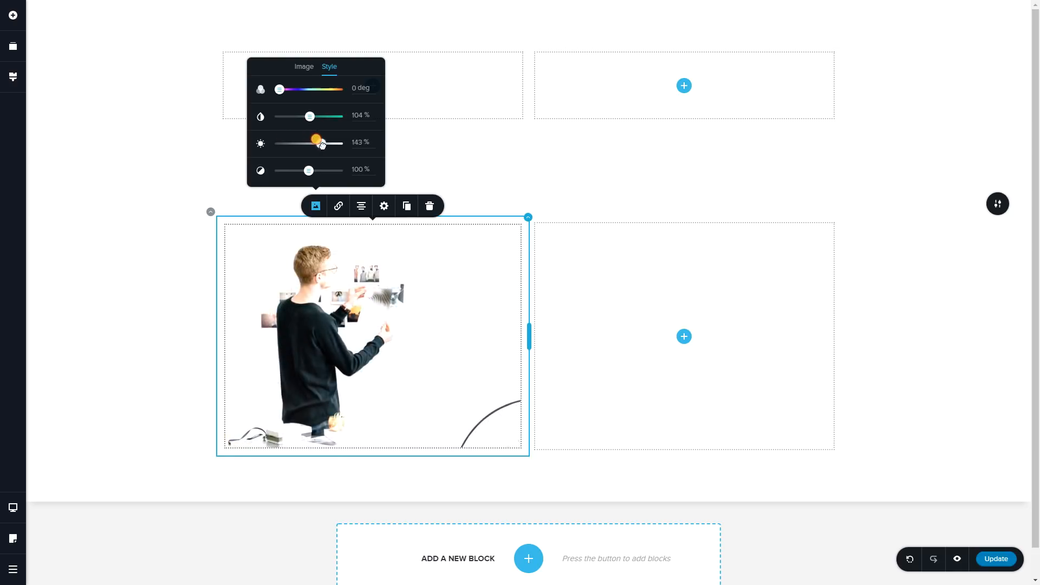
left_click_drag(316, 140, 307, 143)
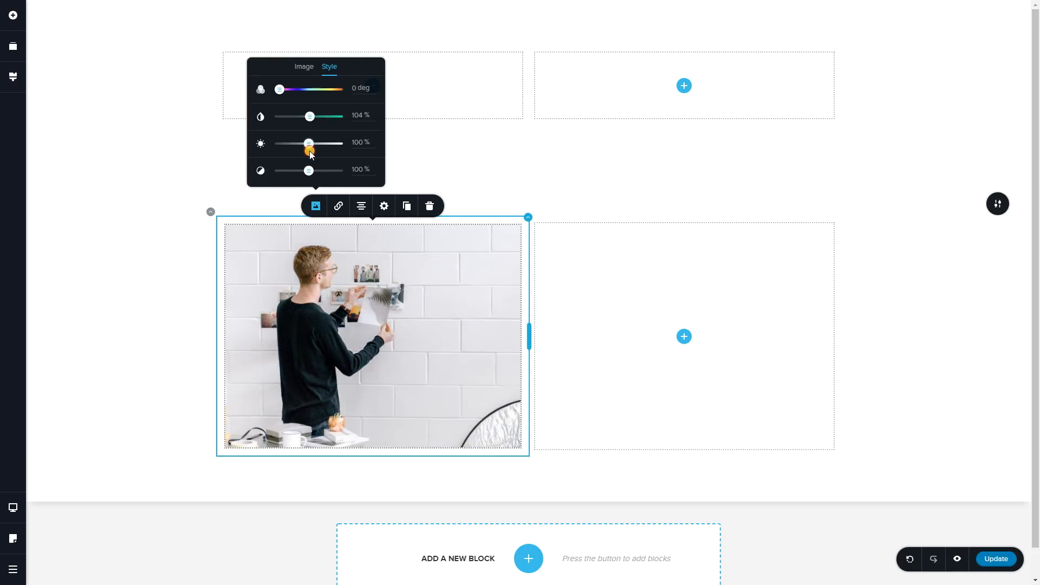
left_click_drag(308, 143, 314, 143)
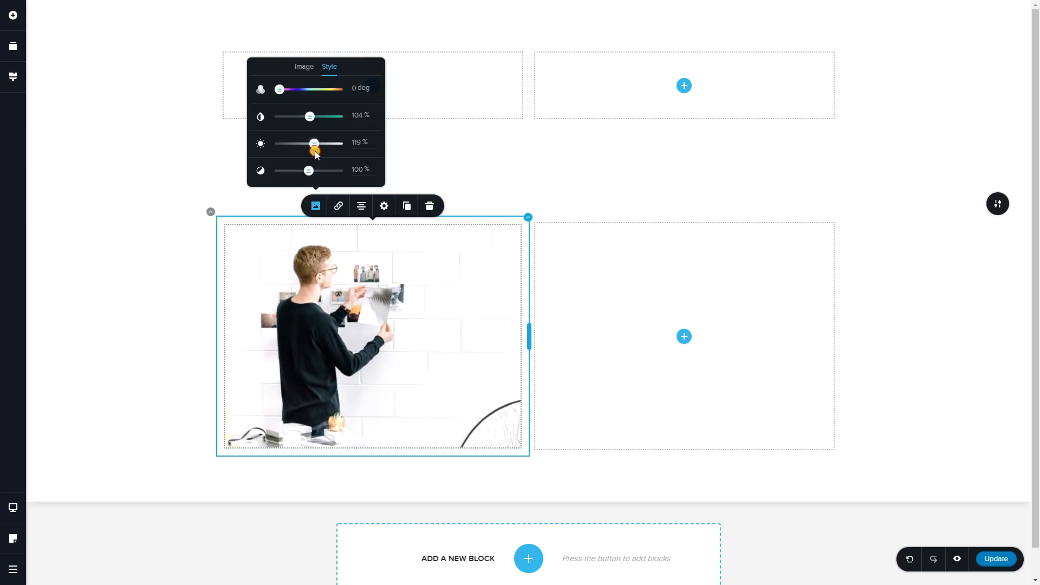
left_click_drag(314, 143, 309, 143)
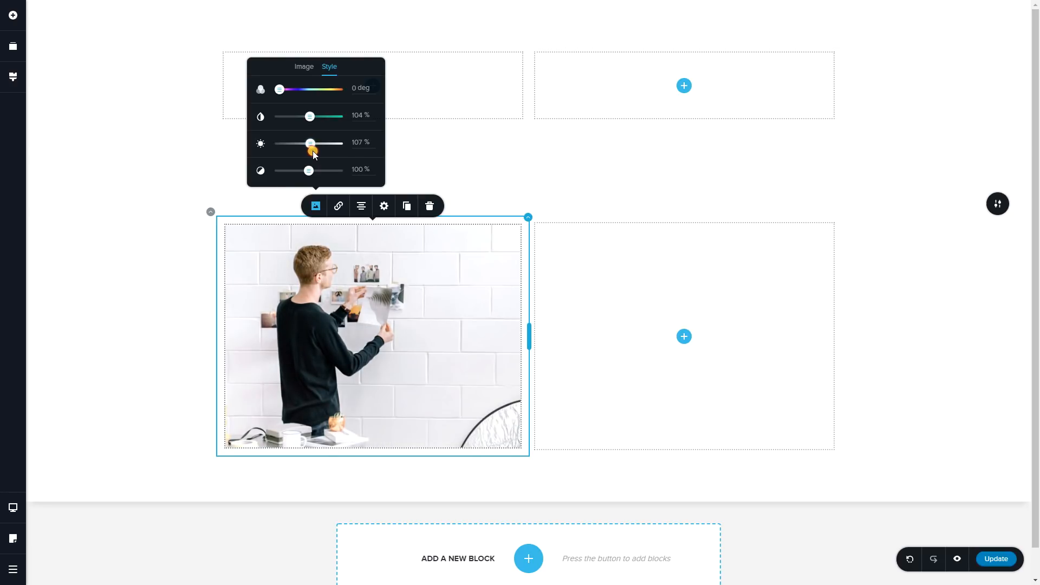
left_click_drag(310, 143, 312, 143)
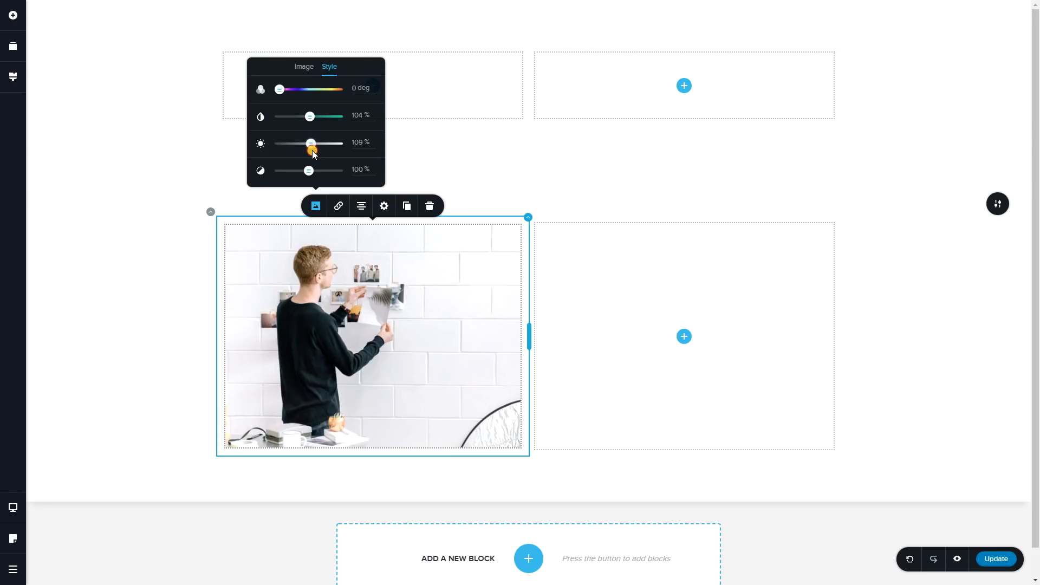
left_click_drag(311, 143, 313, 143)
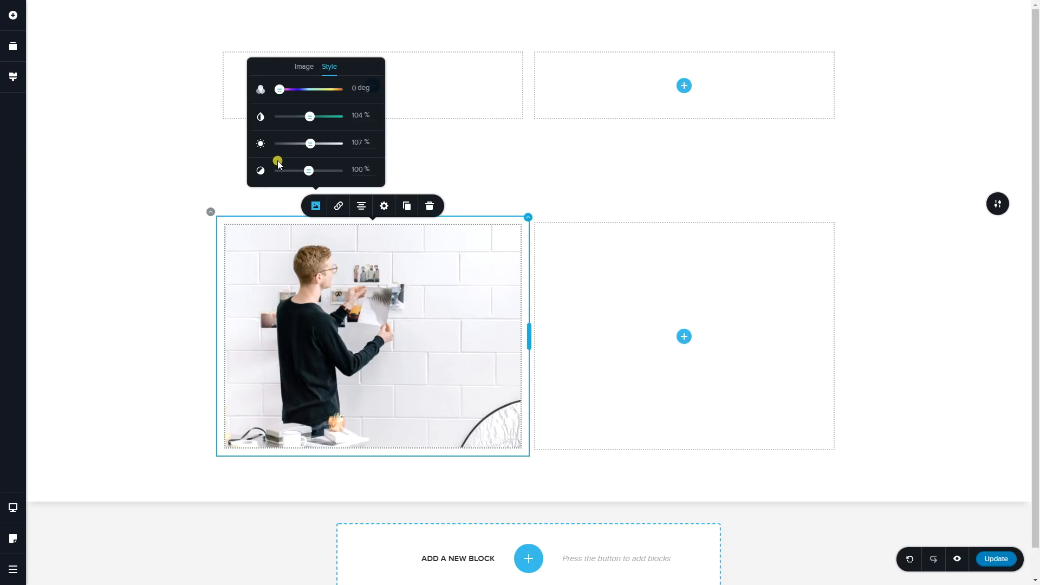
mouse_move(260, 171)
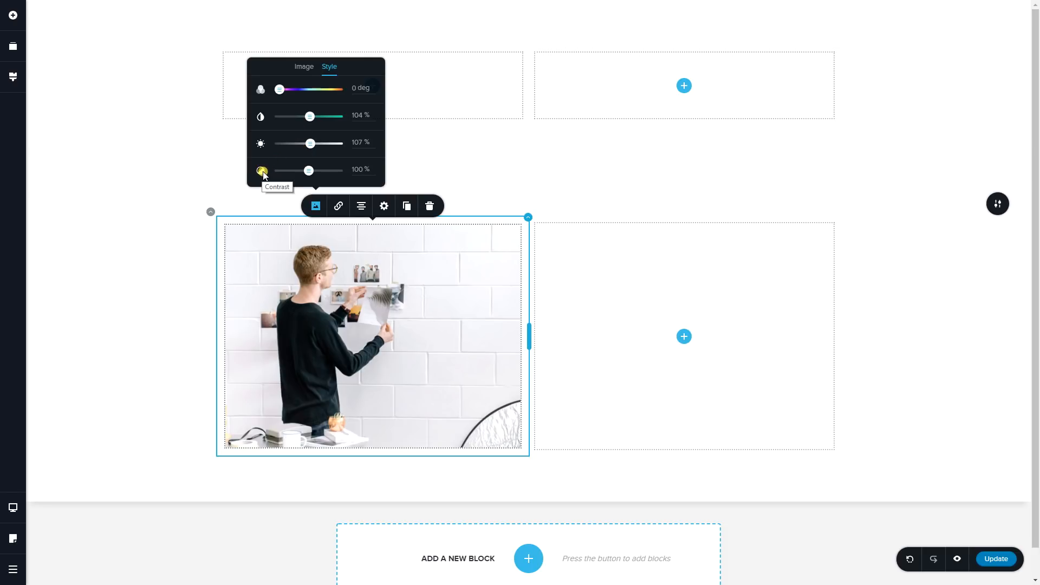
- Experiment with the photo's contrast, from washed-out low values up to the maximum
left_click_drag(308, 170, 297, 170)
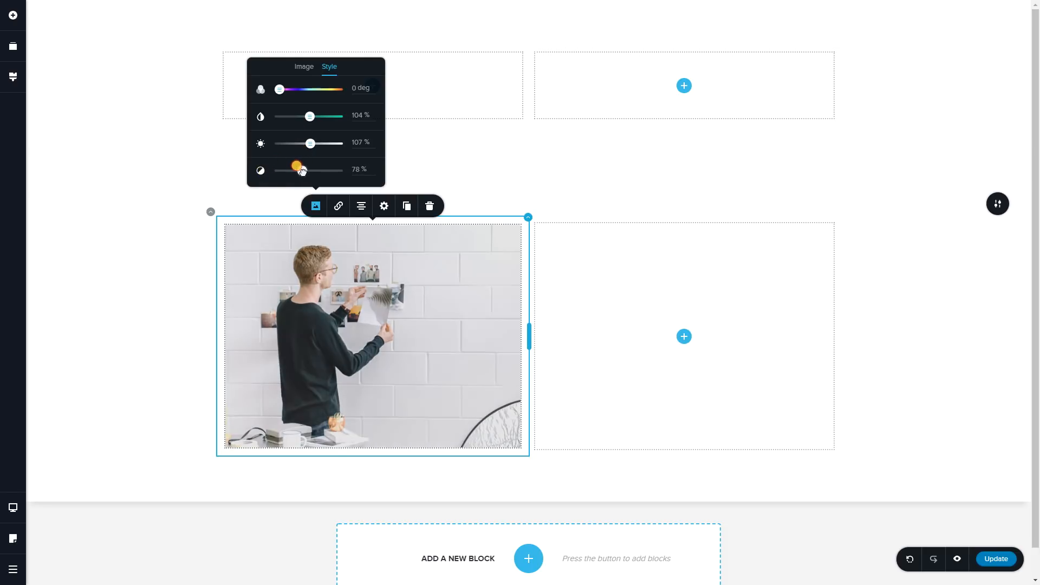
left_click_drag(301, 171, 297, 170)
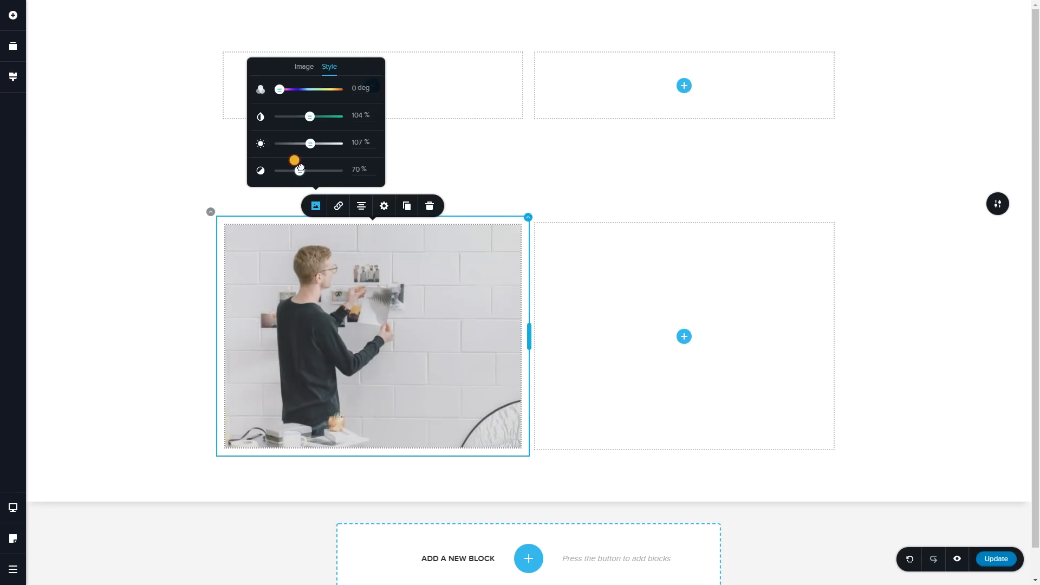
left_click_drag(299, 171, 302, 170)
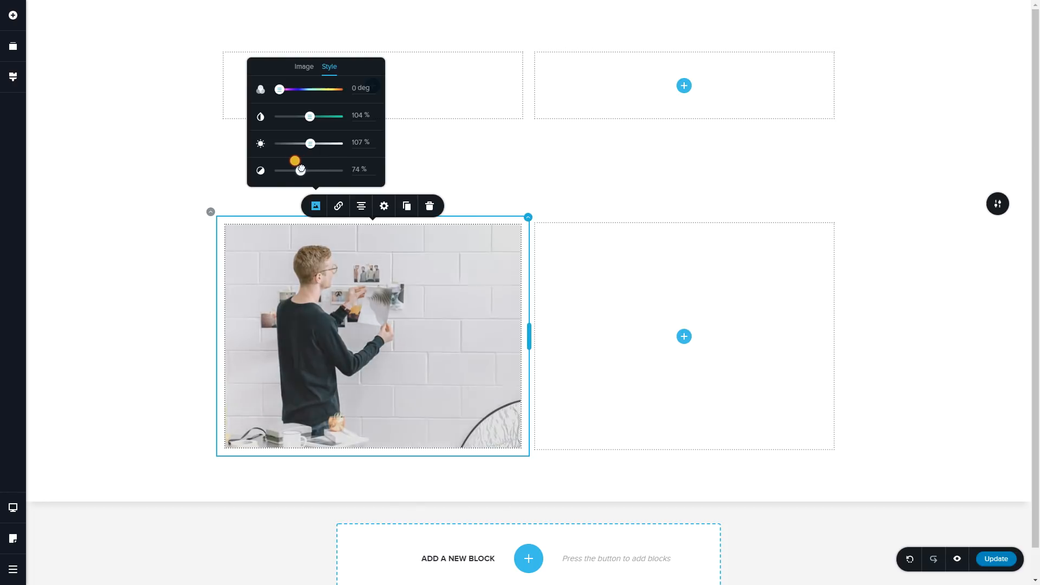
left_click_drag(299, 171, 291, 170)
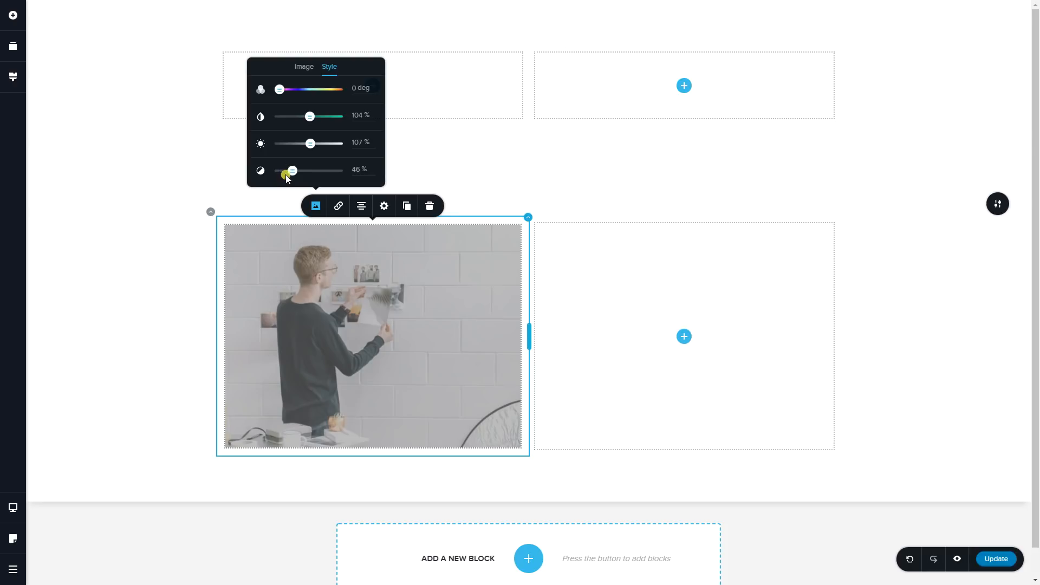
mouse_move(325, 295)
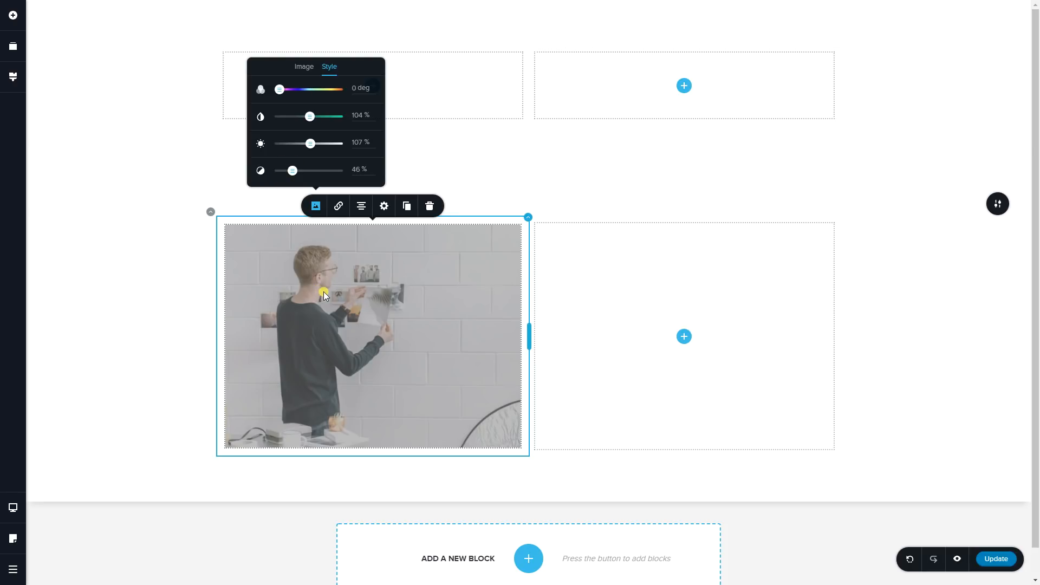
mouse_move(292, 171)
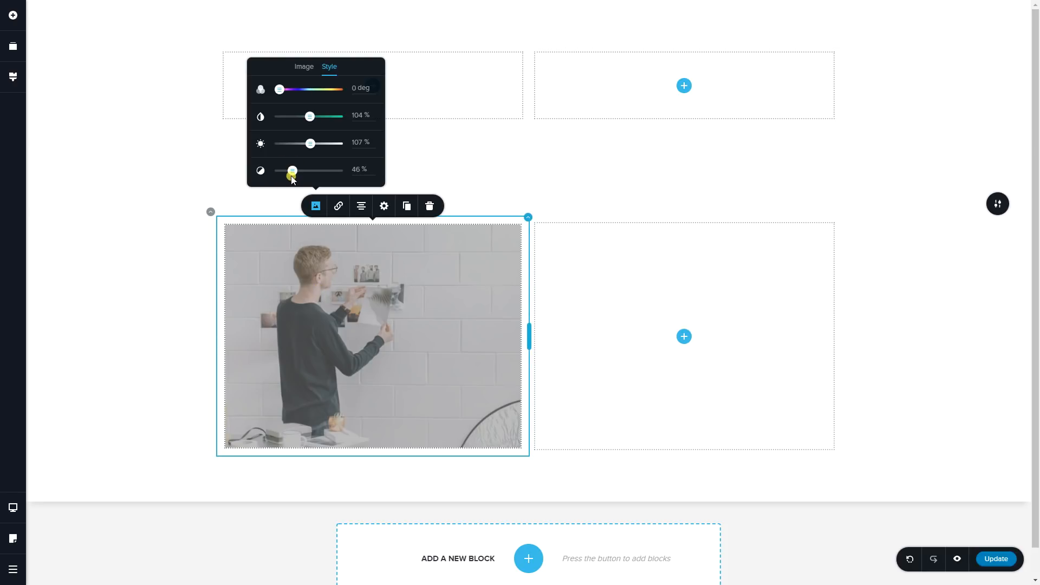
left_click_drag(292, 171, 323, 171)
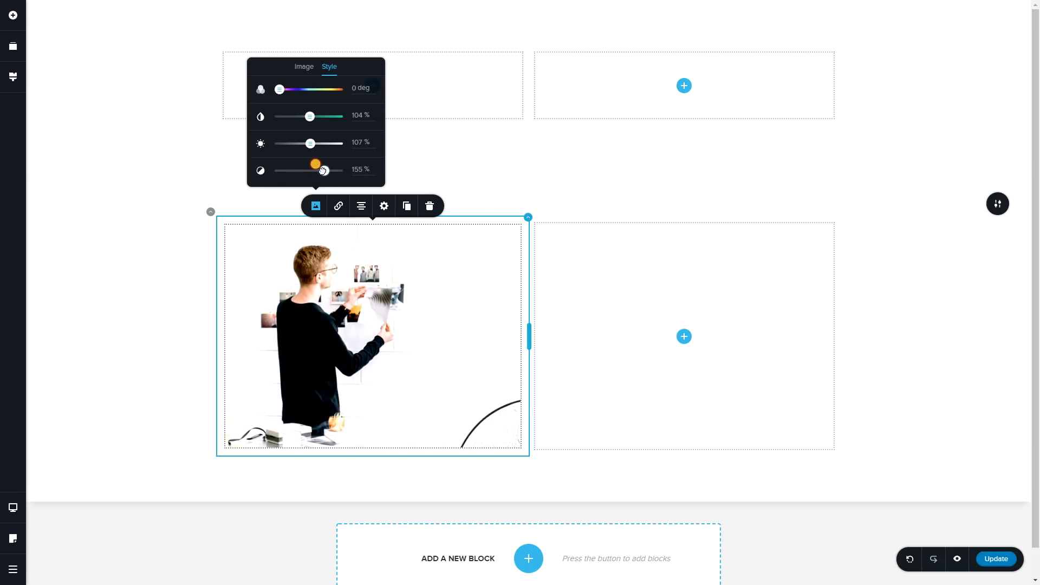
left_click_drag(316, 171, 338, 171)
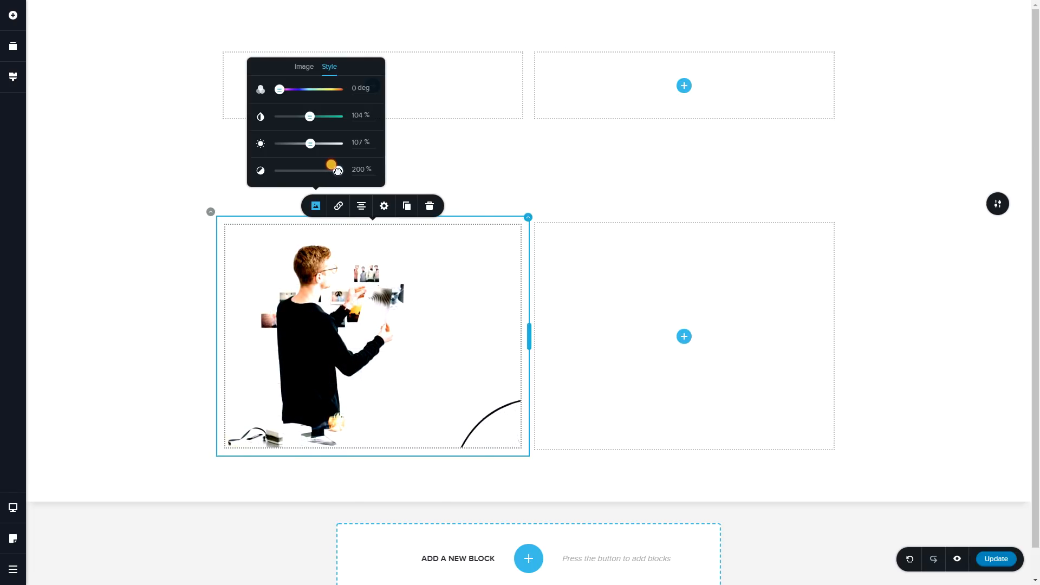
- Settle the filters at 91% contrast, 103% brightness, 102% saturation and 0 deg hue
left_click_drag(310, 144, 319, 144)
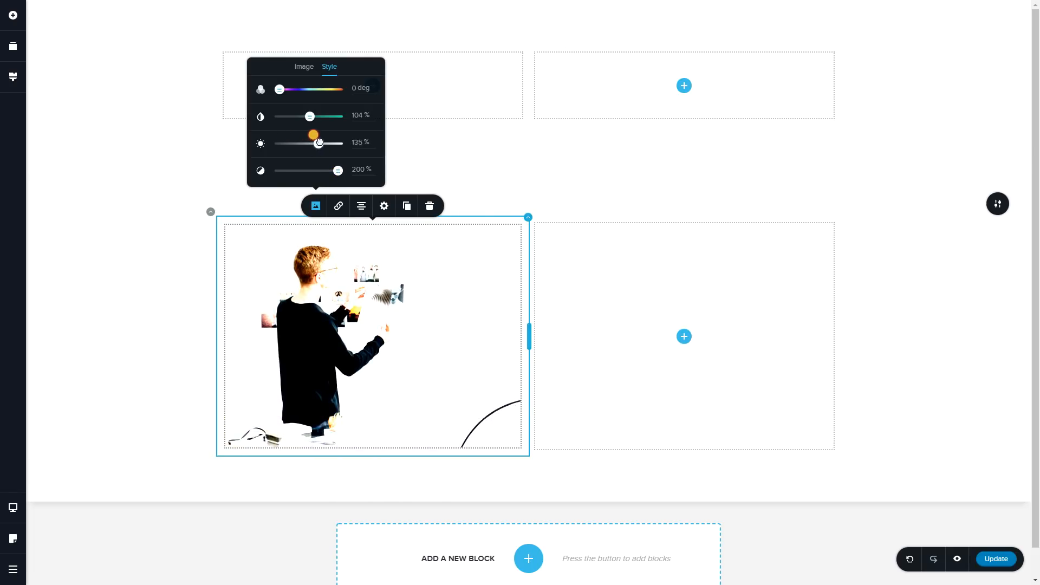
left_click_drag(319, 143, 309, 143)
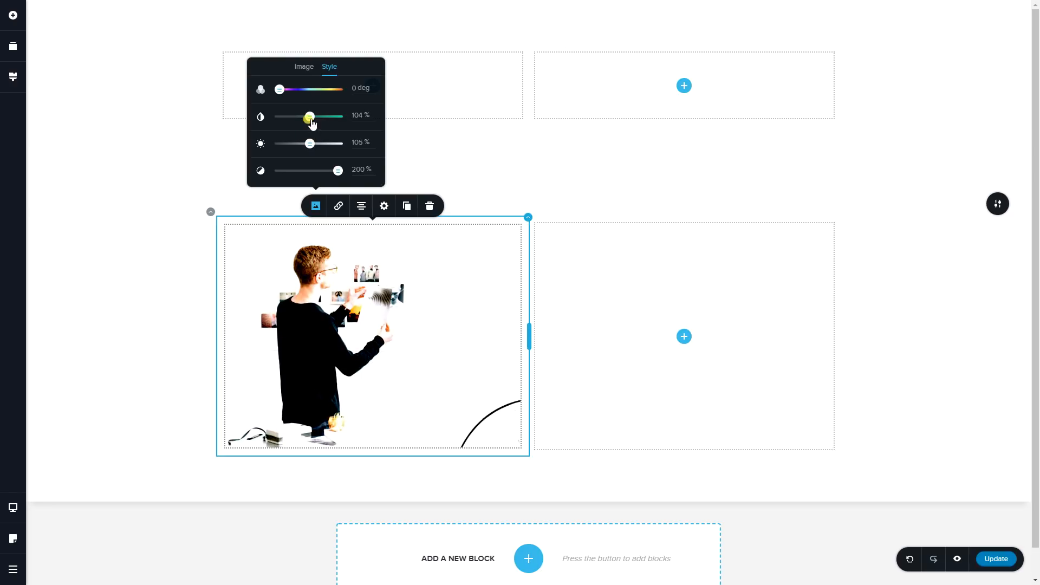
left_click_drag(308, 117, 305, 117)
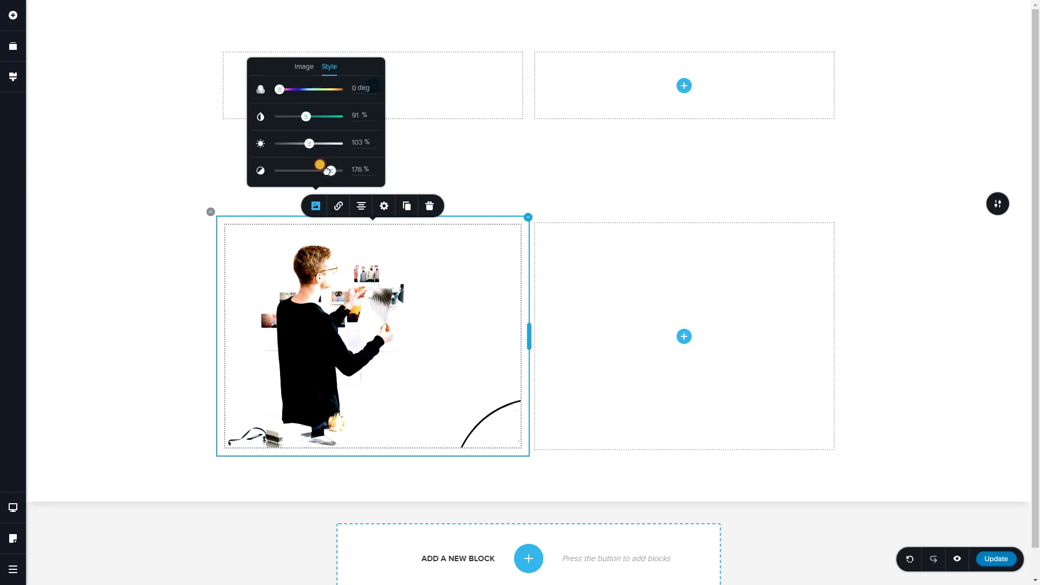
left_click_drag(279, 89, 297, 89)
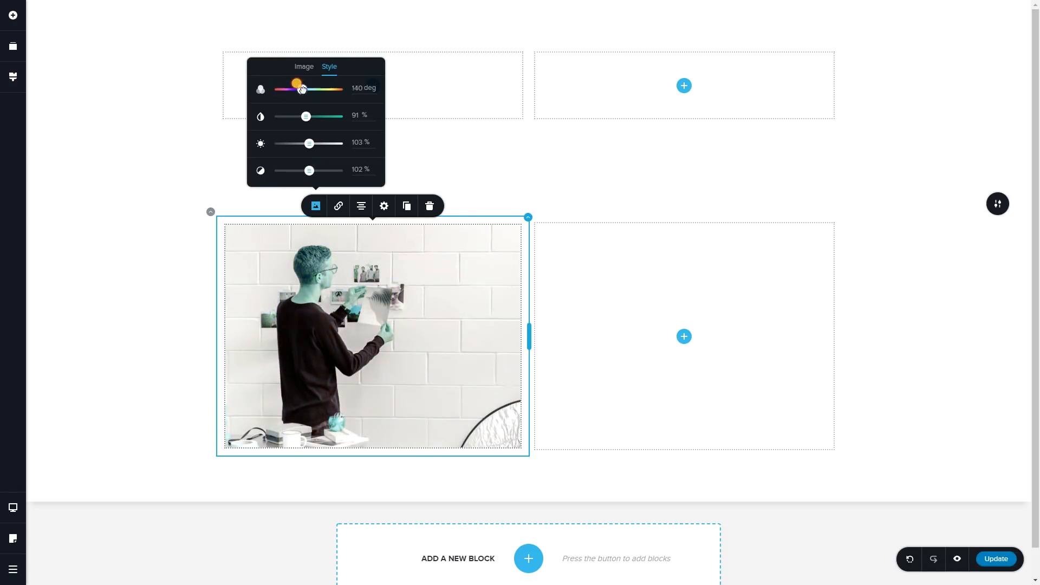
left_click_drag(298, 89, 278, 89)
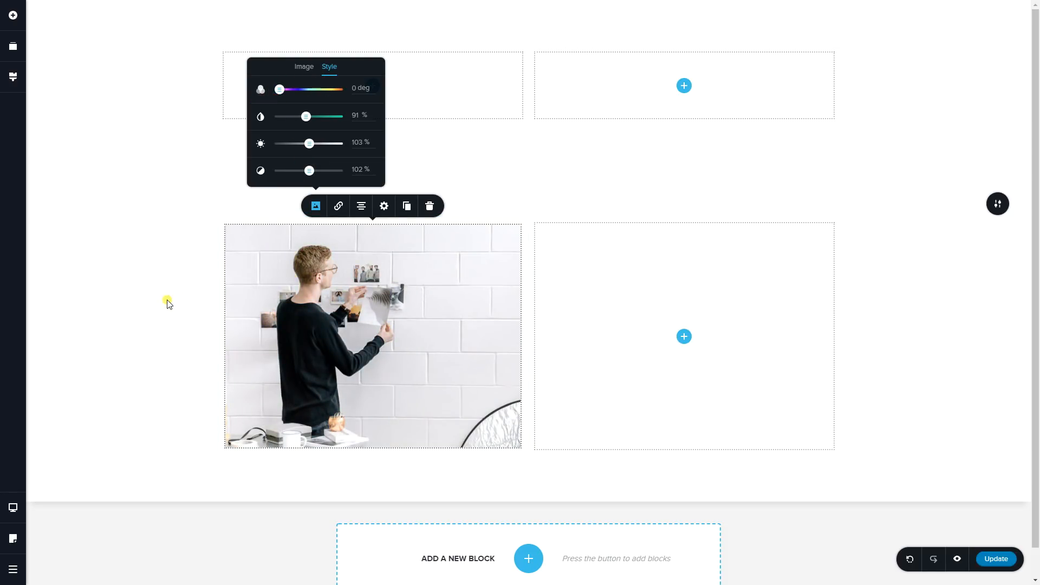
- Click the empty canvas to dismiss the photo's filter popup and deselect it
left_click(167, 303)
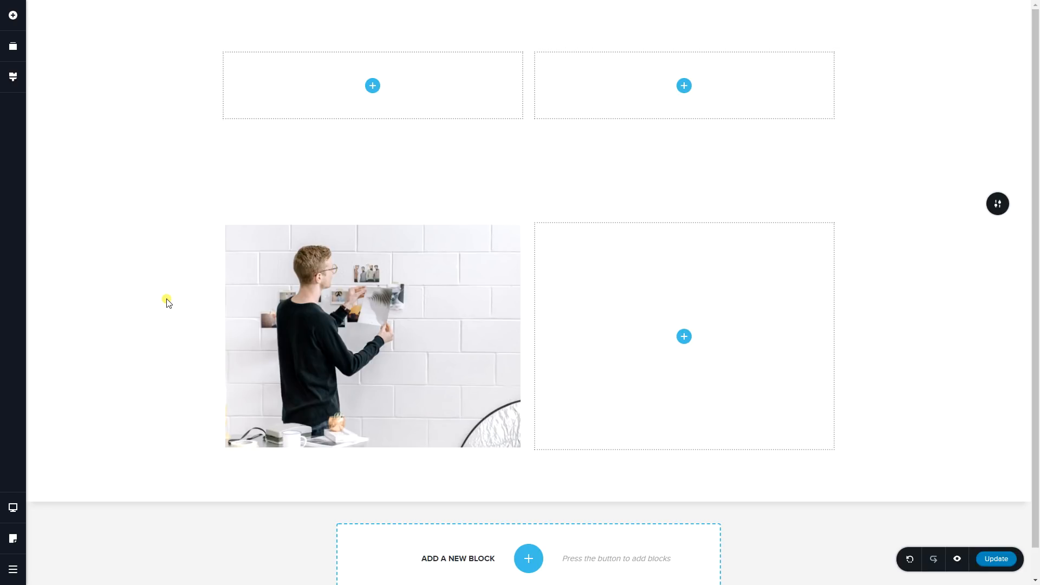
mouse_move(197, 304)
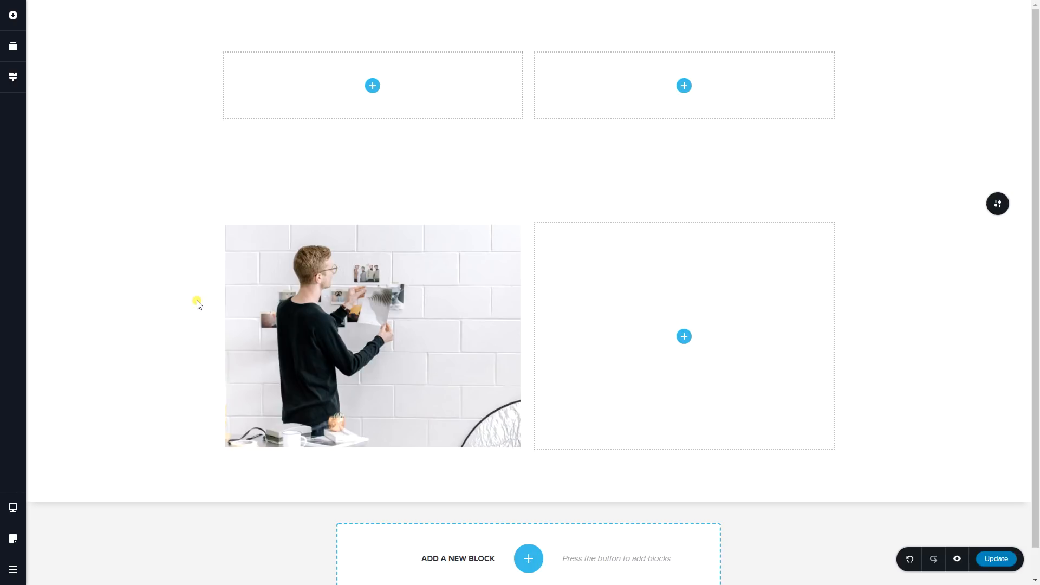
mouse_move(831, 515)
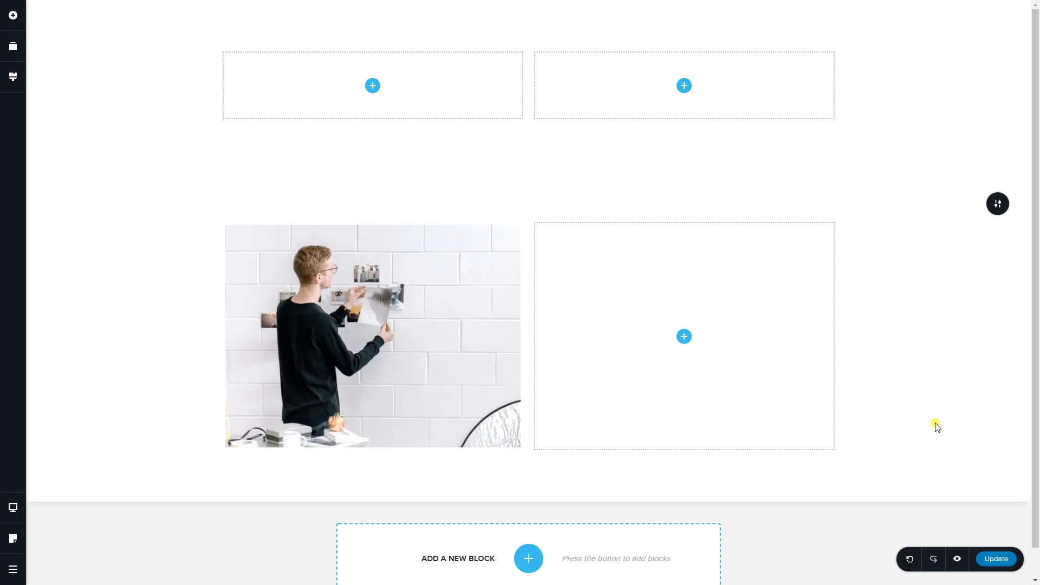
mouse_move(964, 423)
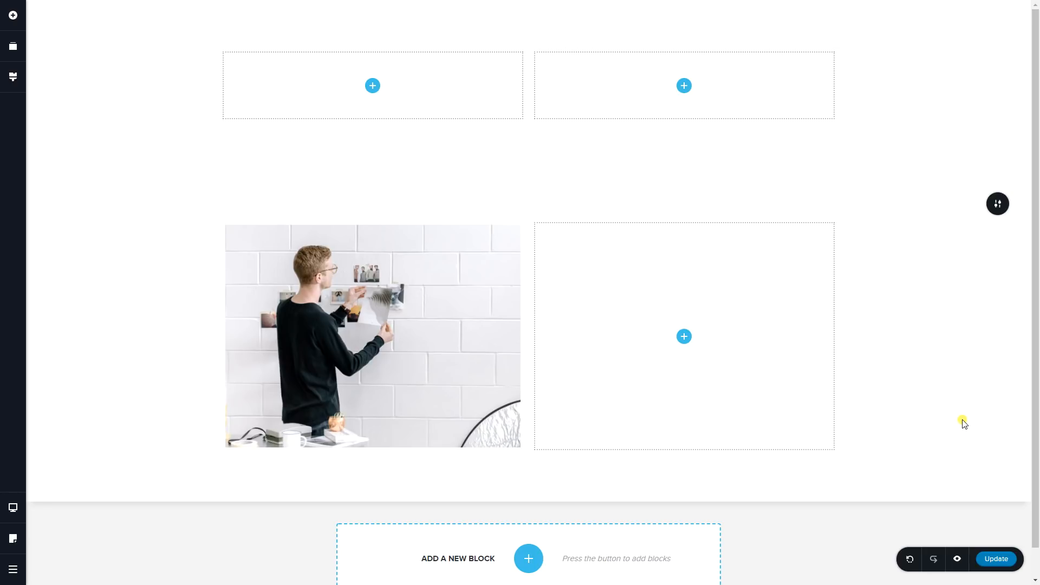
mouse_move(998, 204)
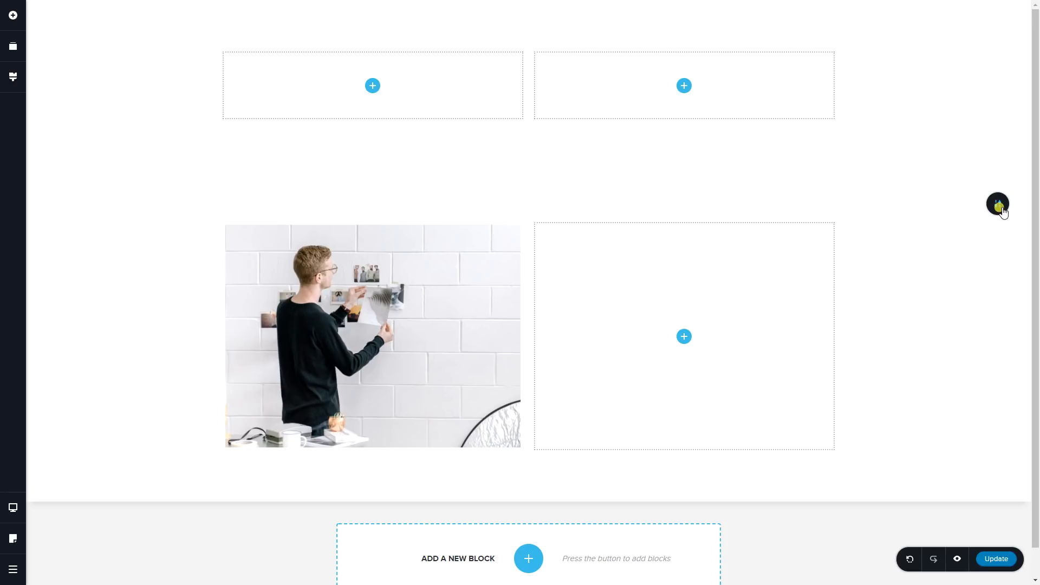
- Set the lower block's background image to the coffee-beans photo from the Media Library
left_click(997, 204)
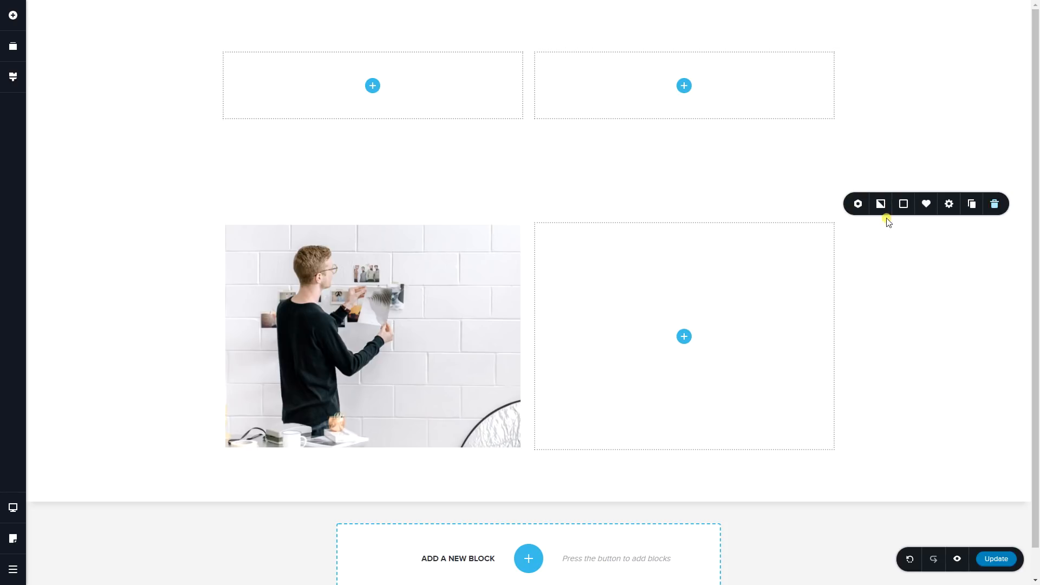
left_click(880, 204)
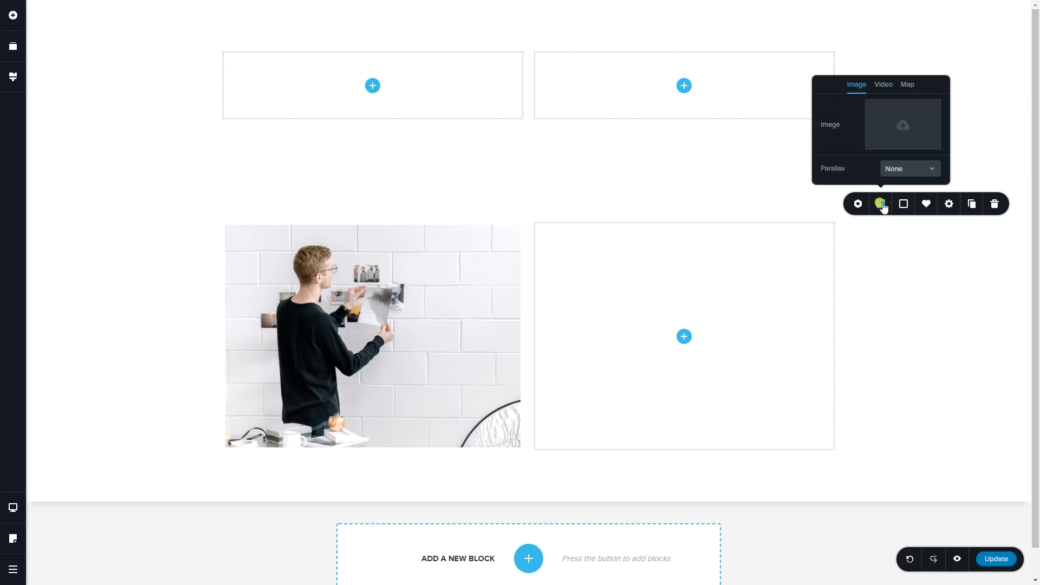
left_click(902, 125)
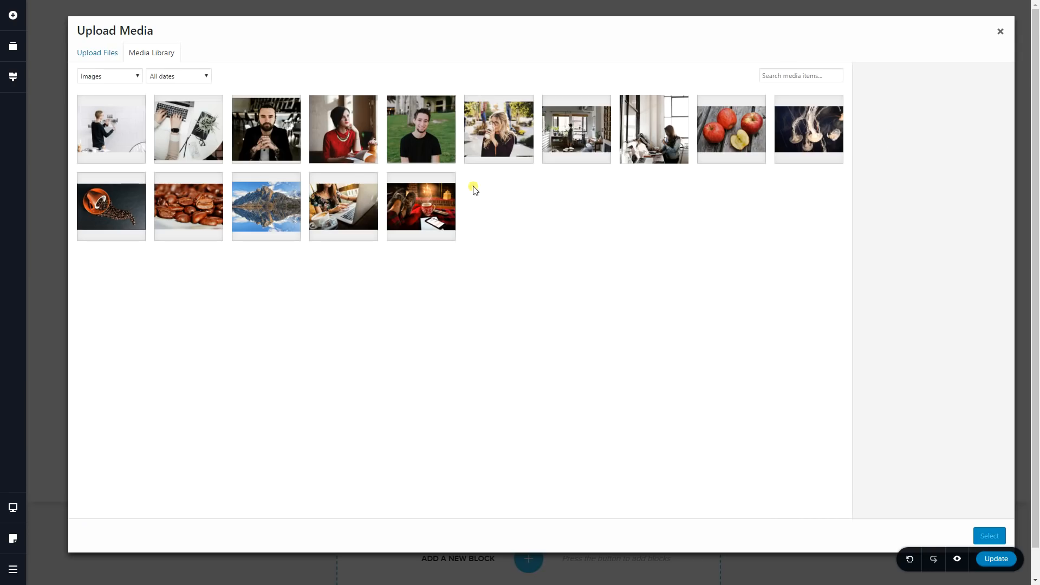
left_click(189, 206)
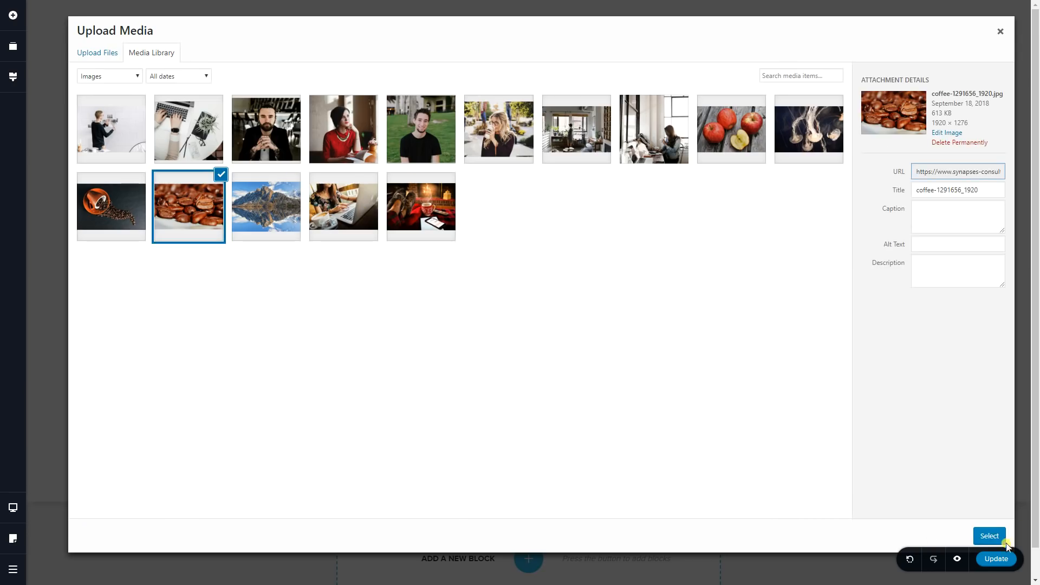
left_click(989, 535)
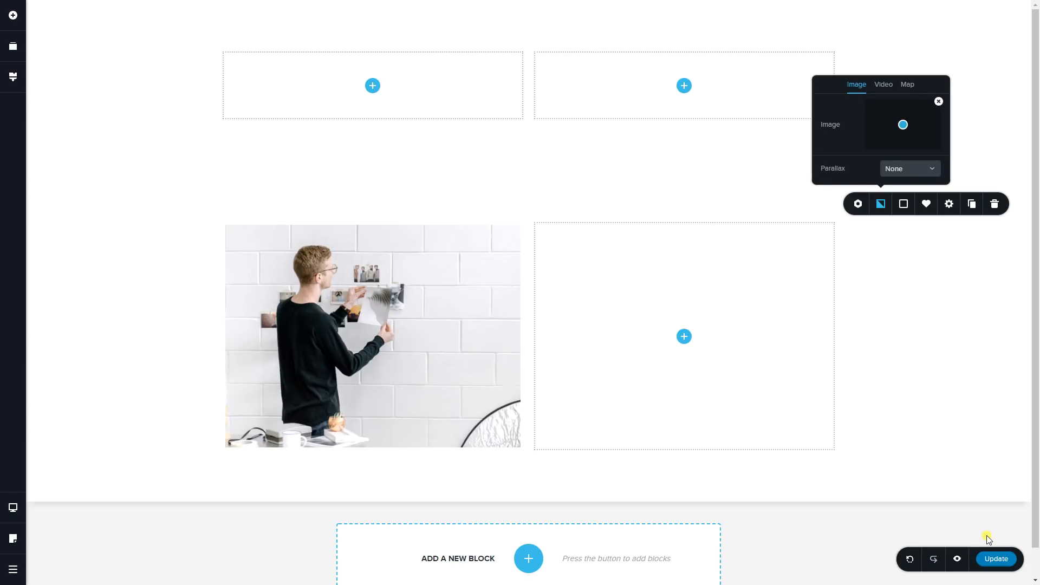
left_click(902, 124)
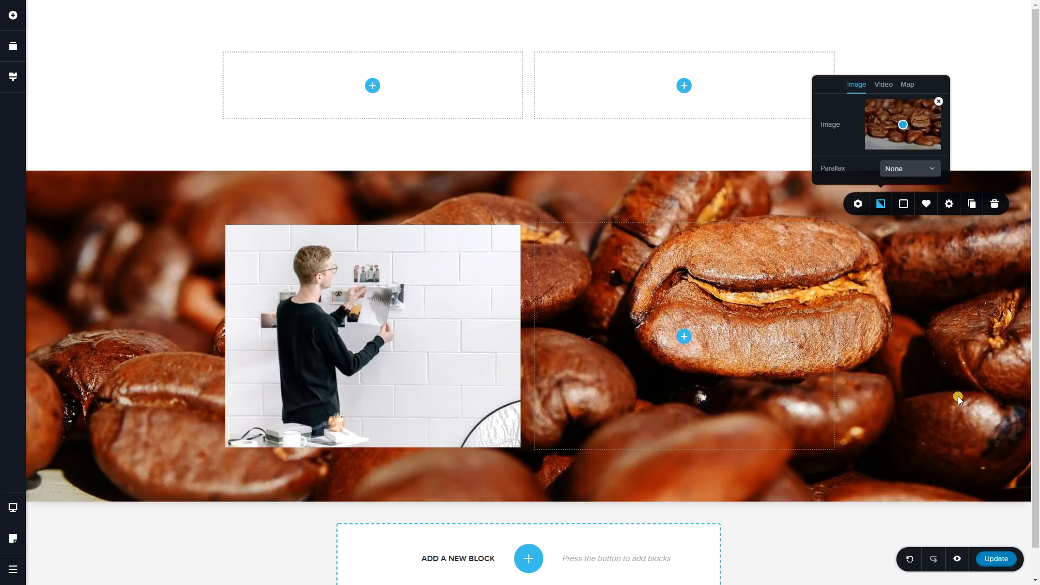
mouse_move(962, 293)
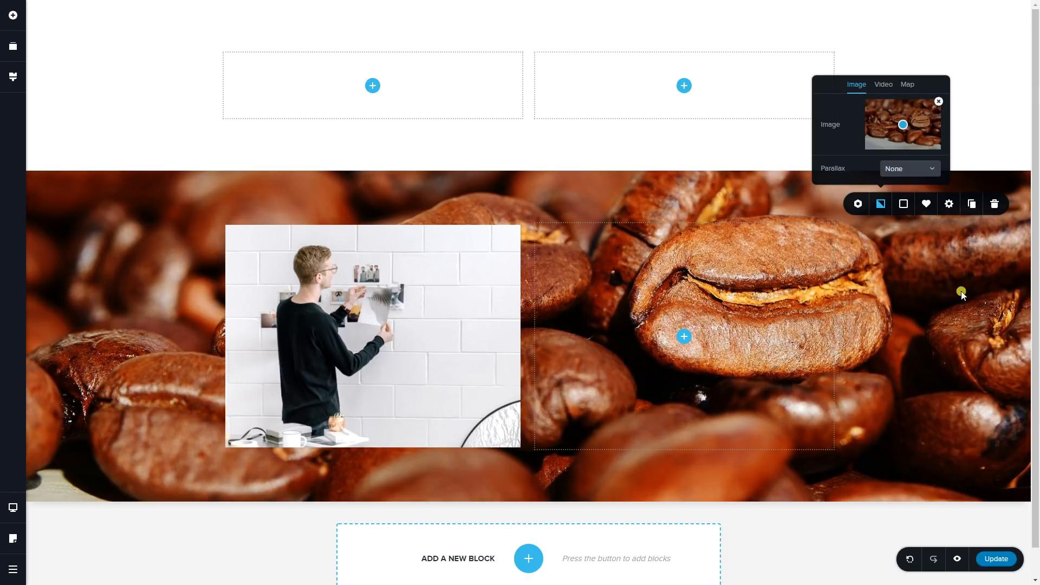
mouse_move(960, 278)
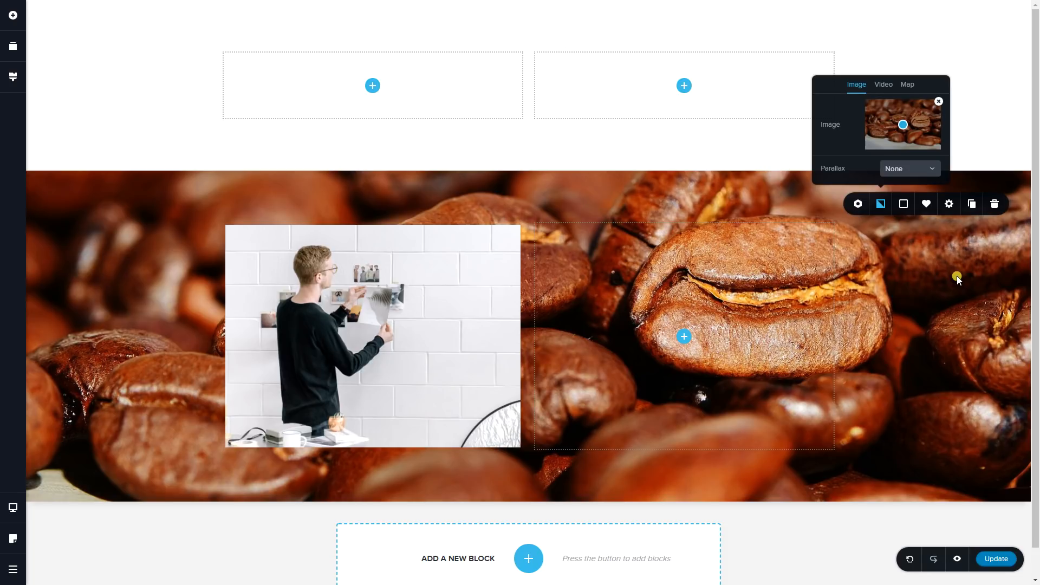
mouse_move(904, 207)
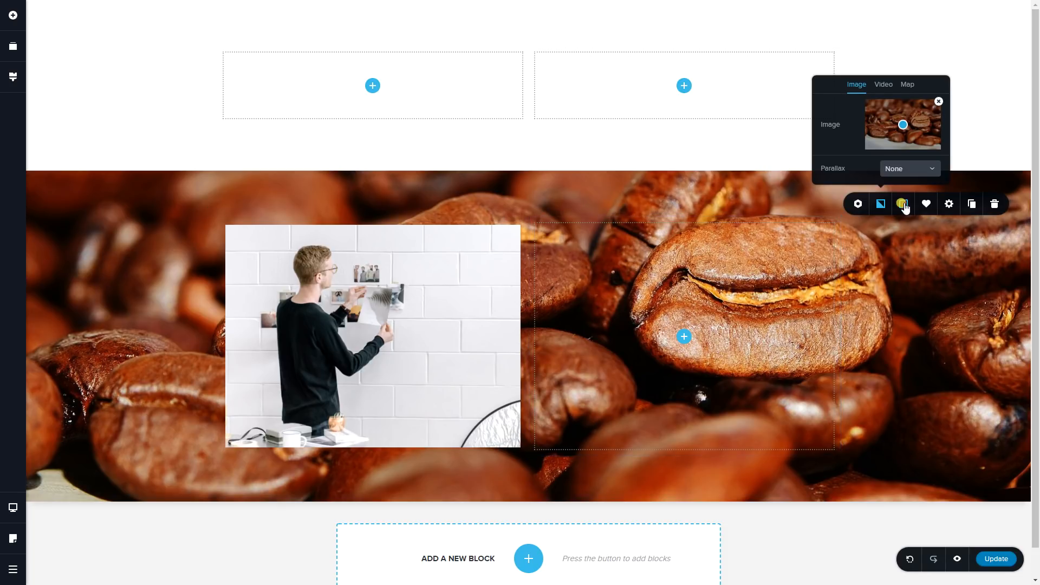
- Apply a light blue #BDE1F4 overlay to the block, keeping the background on Image
left_click(904, 204)
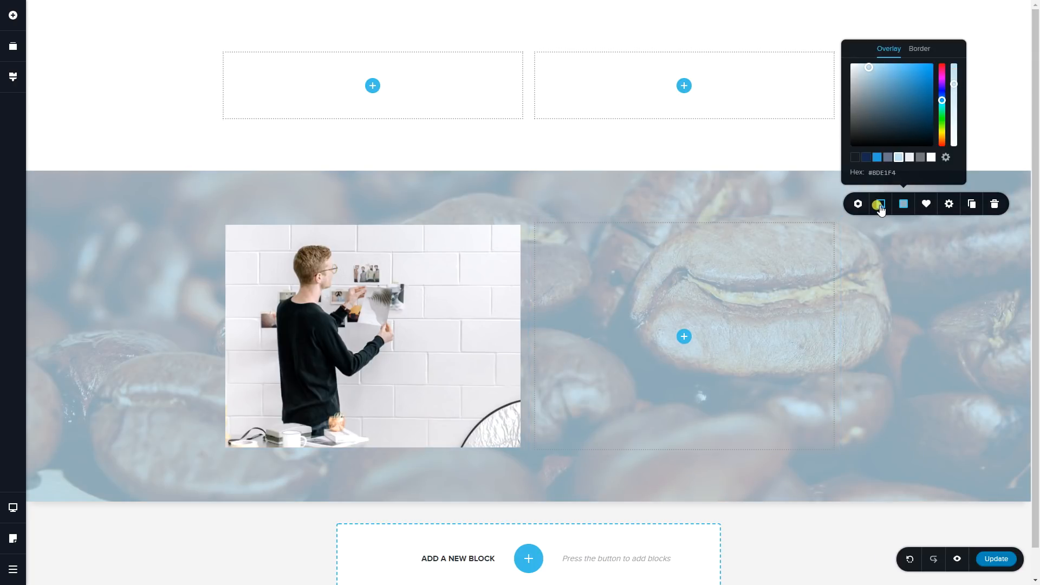
left_click(881, 204)
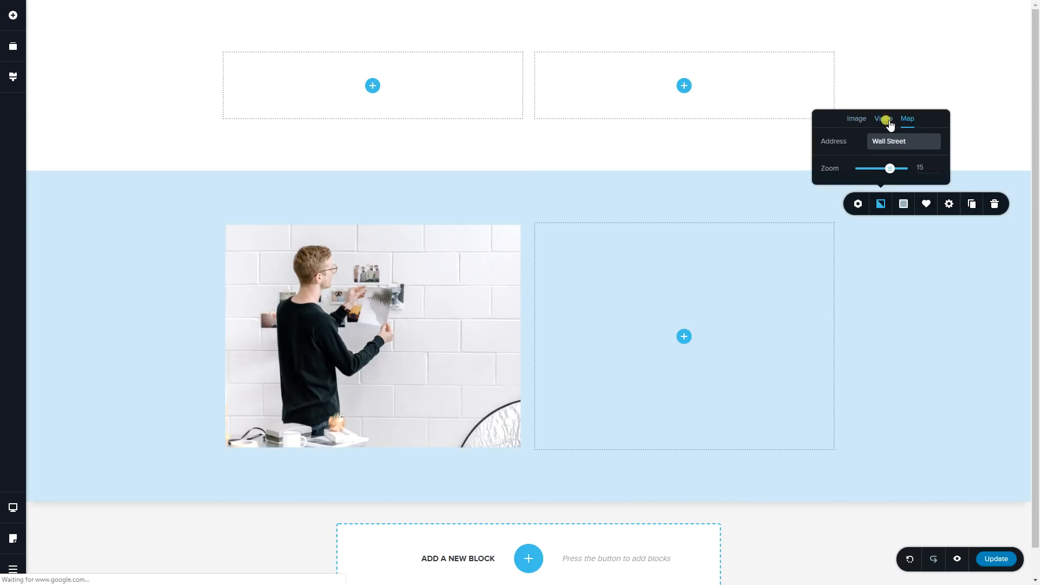
left_click(857, 118)
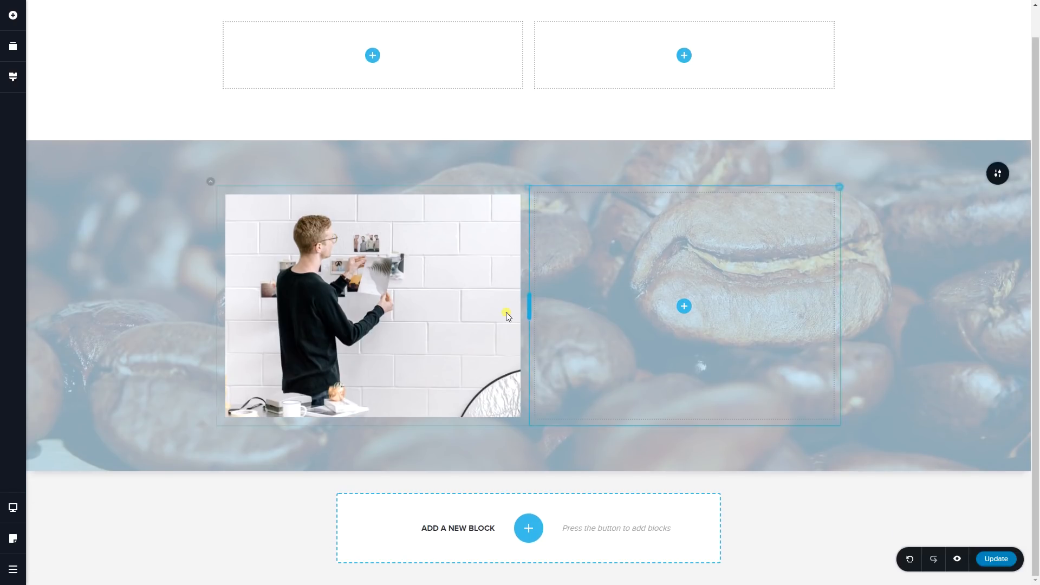
- Drop a Video element into the right column and bring up its Video settings
left_click(372, 305)
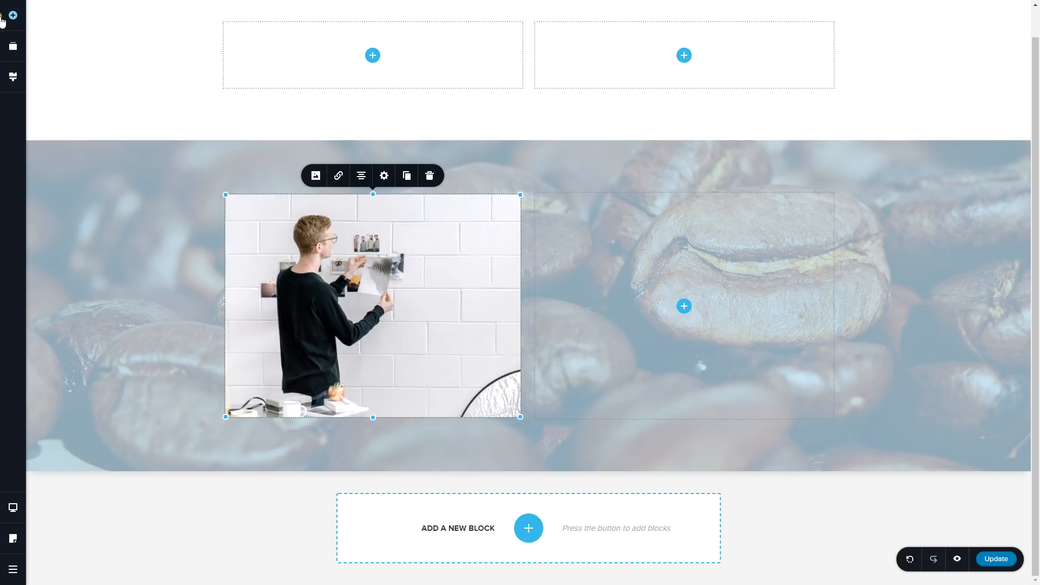
left_click(13, 15)
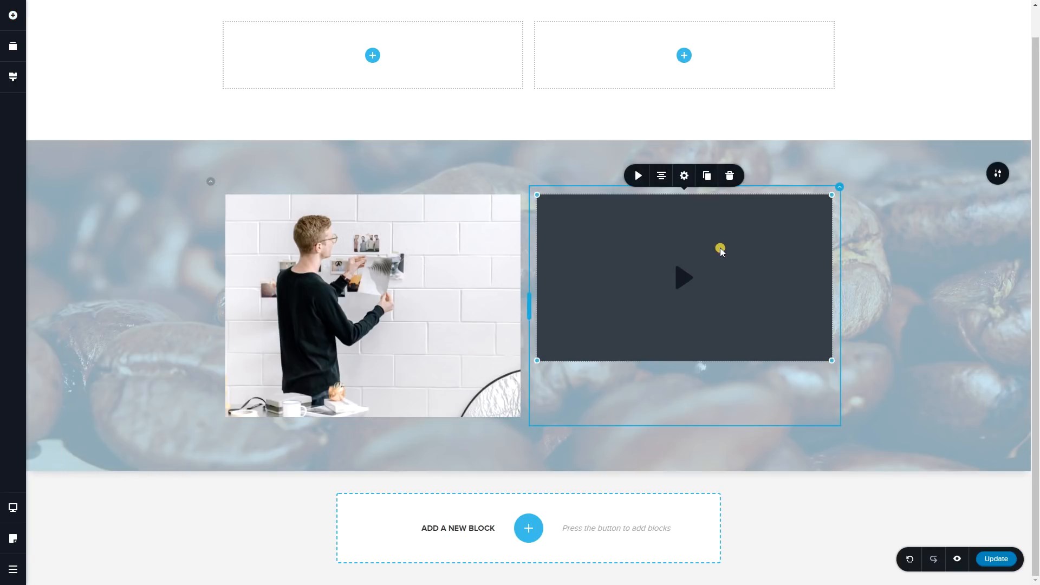
left_click(637, 175)
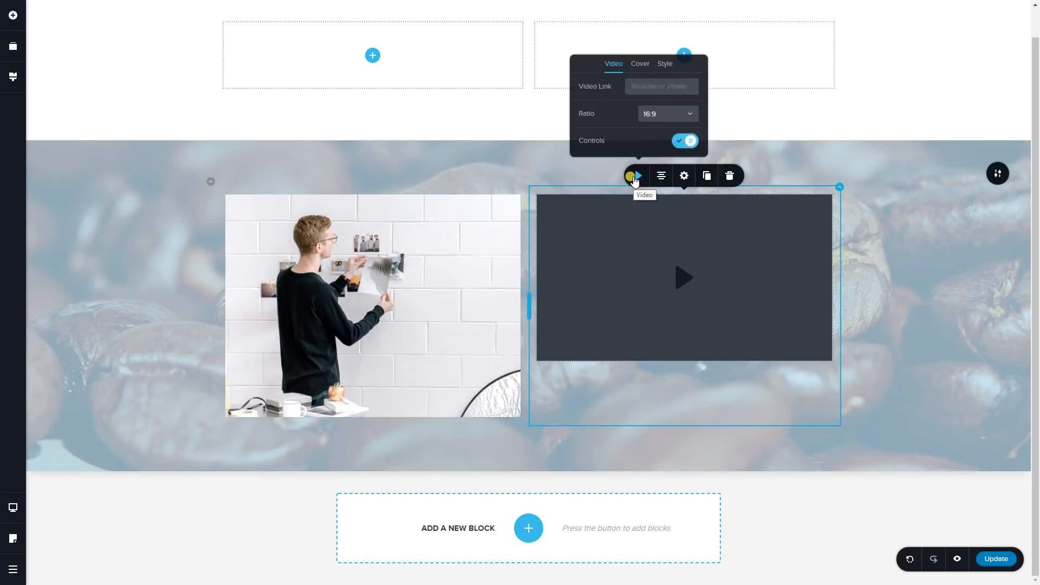
left_click(664, 64)
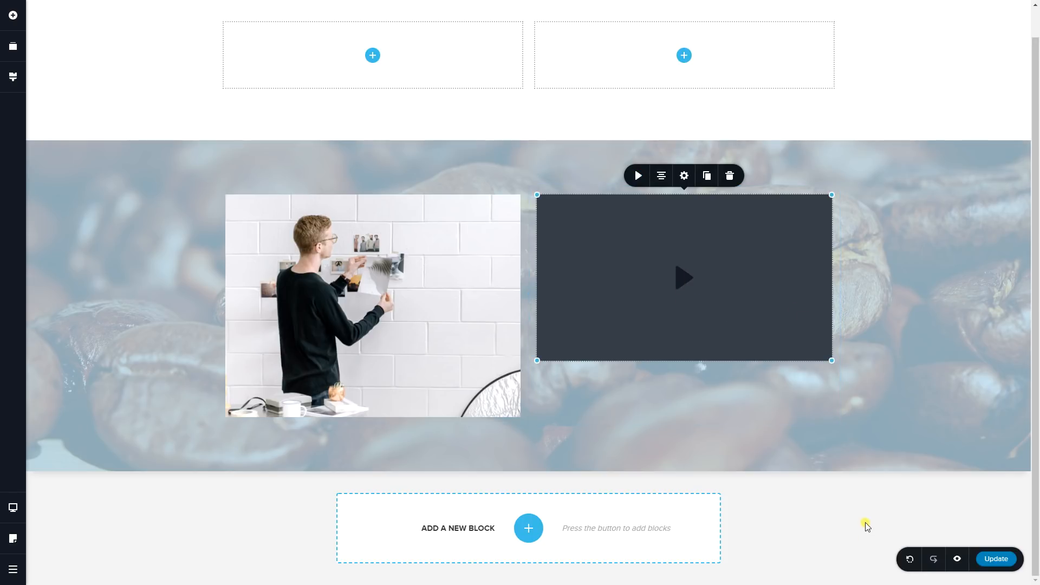
mouse_move(865, 503)
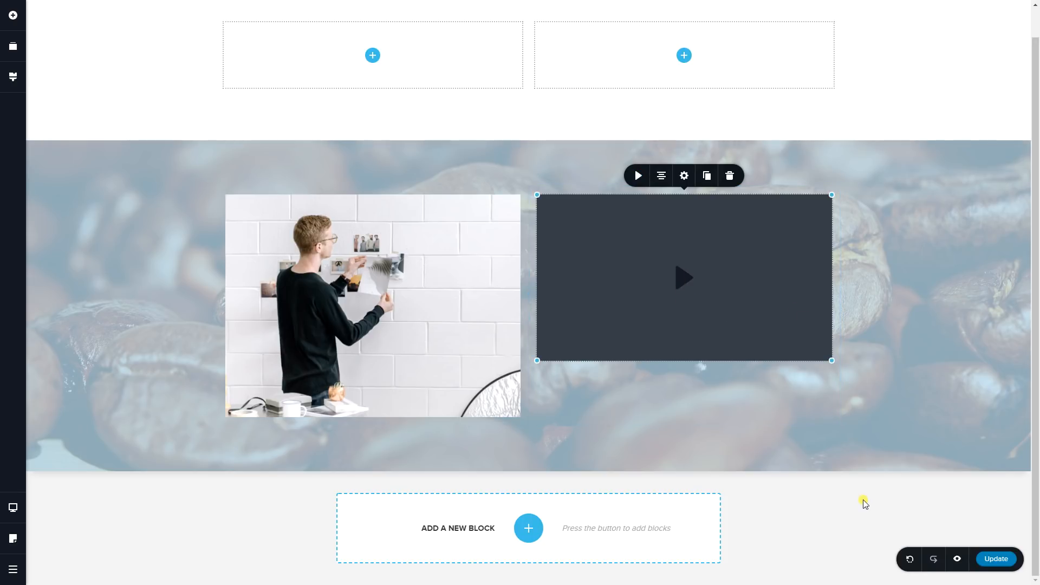